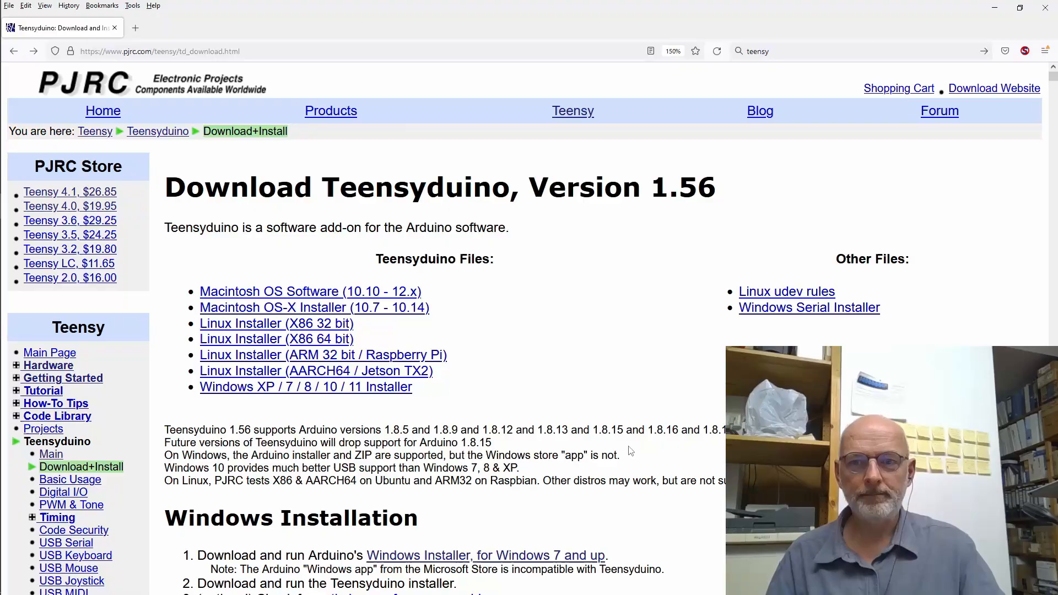
{"action": "mouse_move", "coordinate": [615, 423]}
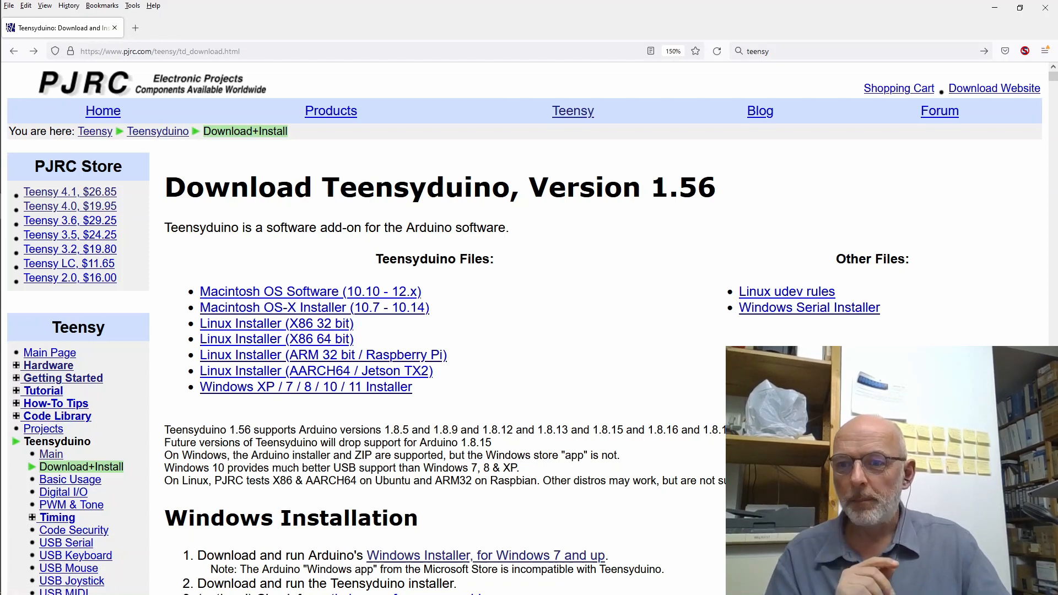
{"action": "mouse_move", "coordinate": [578, 108]}
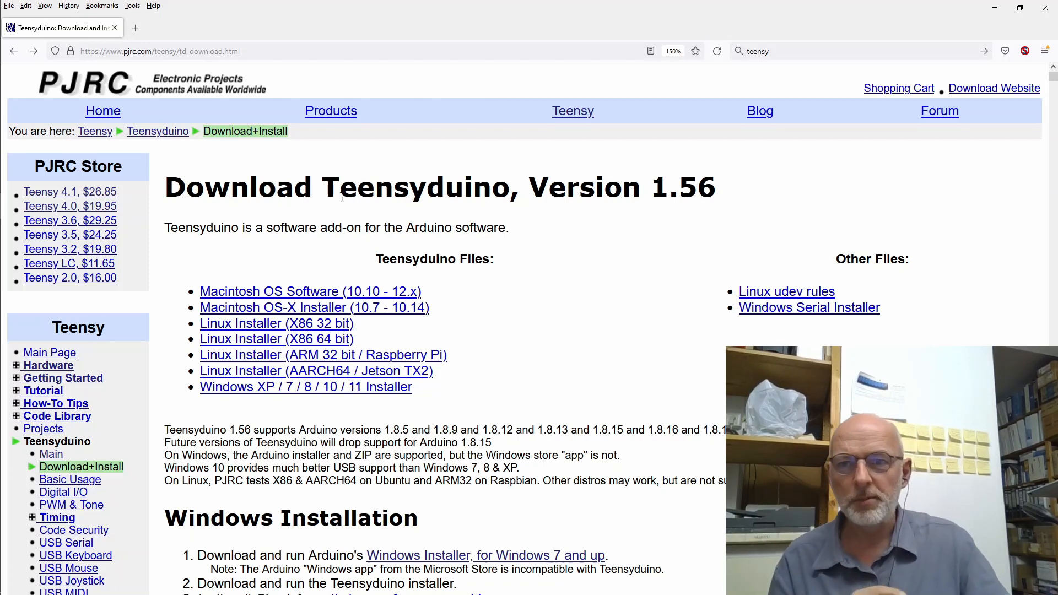
- Highlight Teensyduino and the supported Arduino versions 1.8.5 to 1.8.15 on the page
{"action": "double_click", "coordinate": [364, 188]}
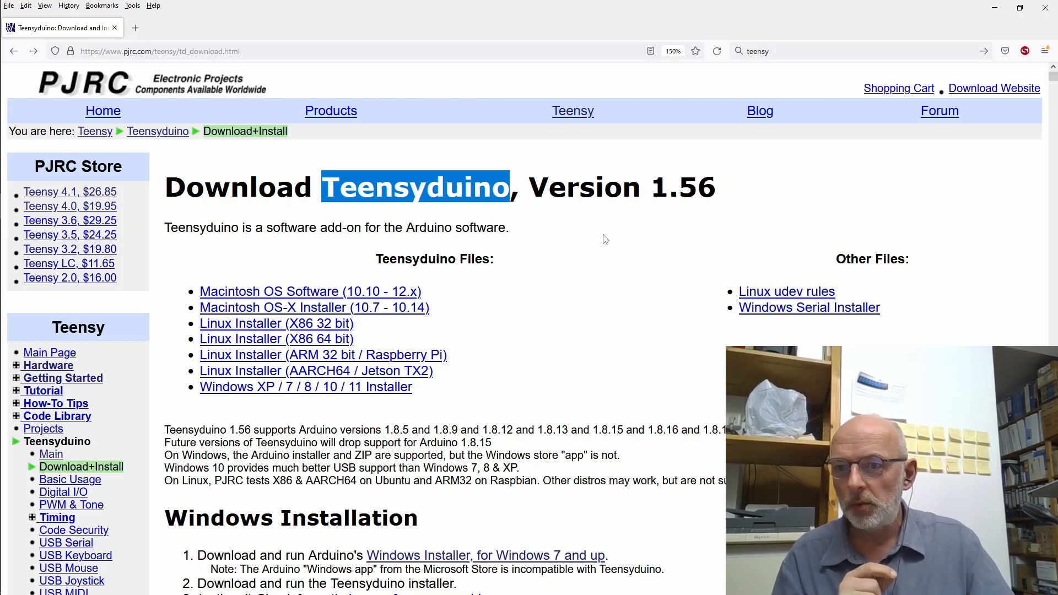
{"action": "mouse_move", "coordinate": [120, 377]}
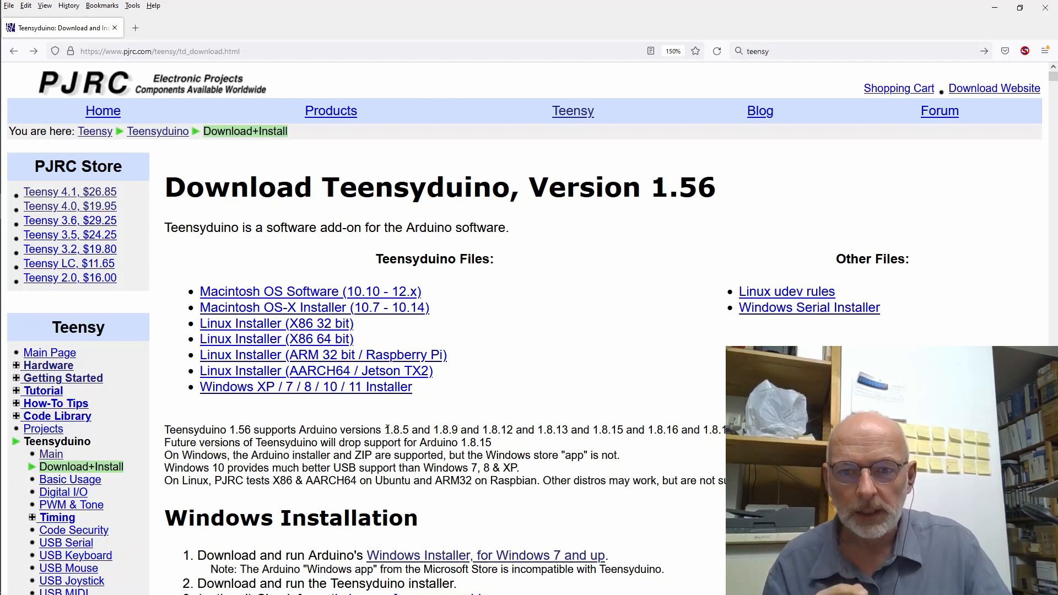
{"action": "double_click", "coordinate": [395, 430]}
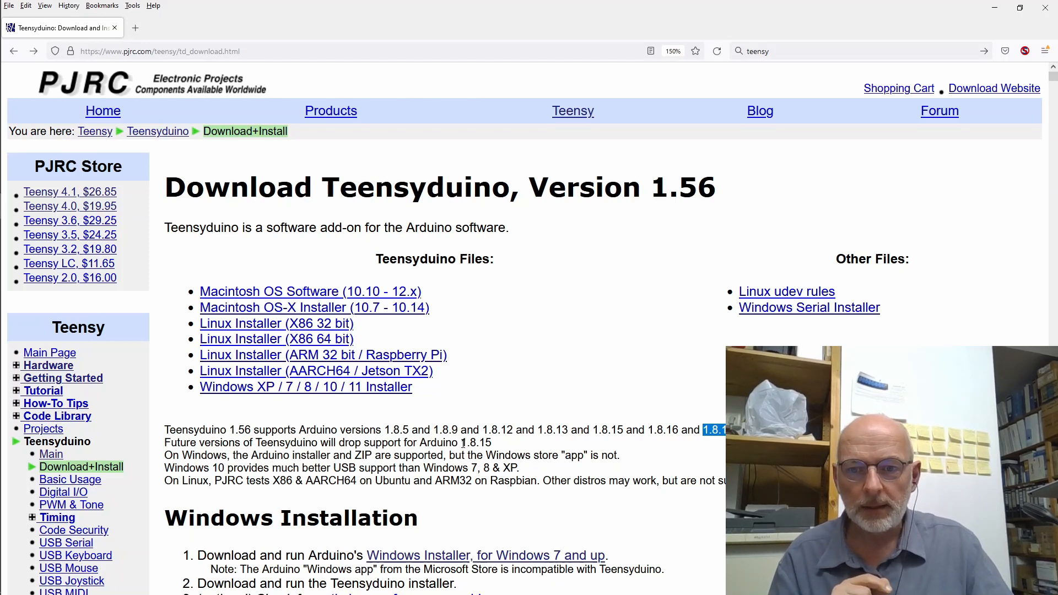
{"action": "double_click", "coordinate": [475, 442]}
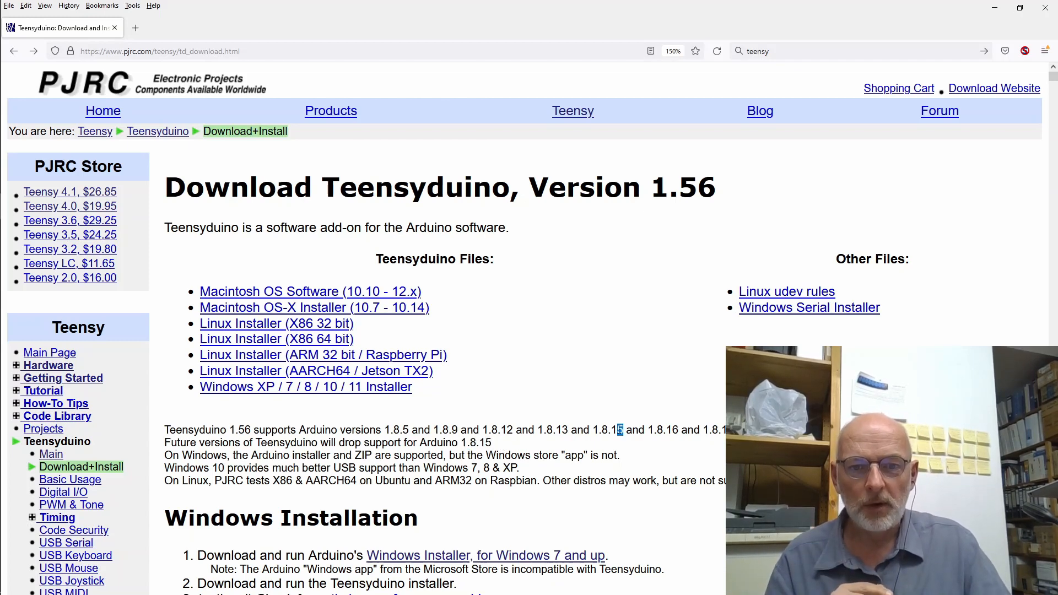
{"action": "left_click_drag", "start_coordinate": [384, 429], "coordinate": [624, 429]}
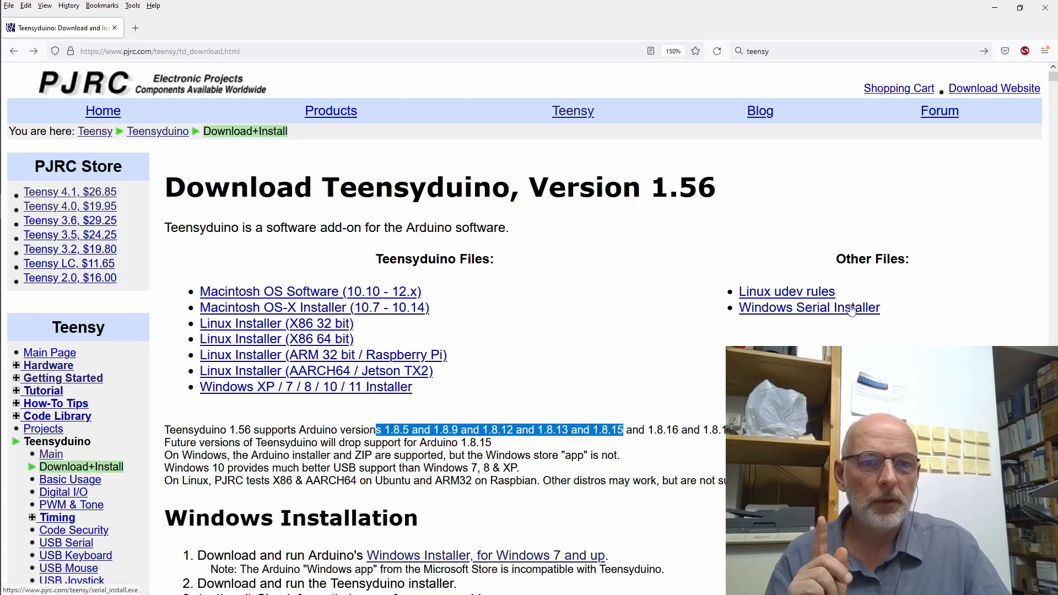
{"action": "mouse_move", "coordinate": [820, 314]}
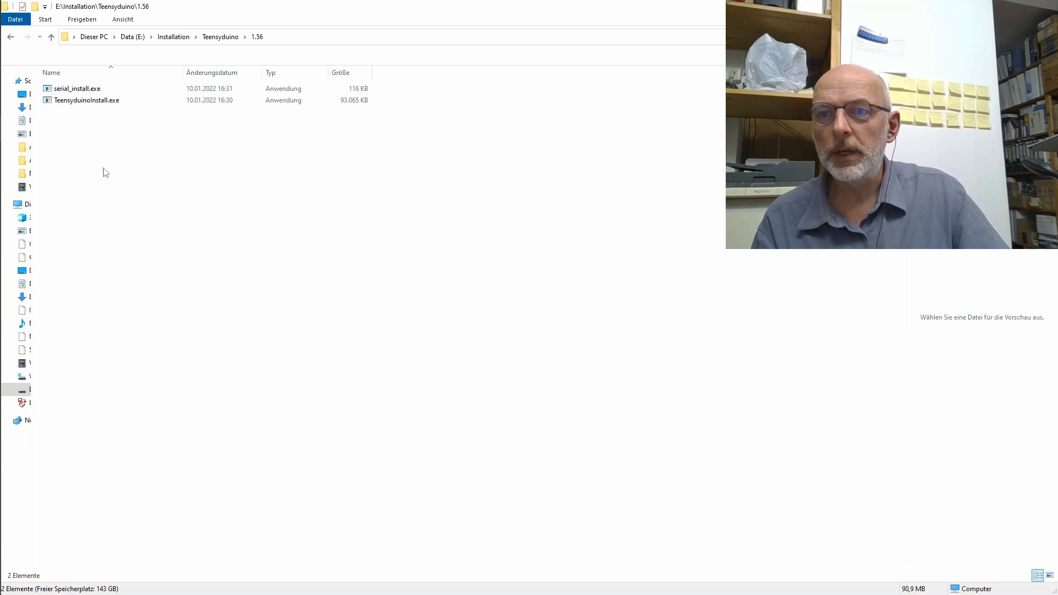
- Run TeensyduinoInstall.exe from the Teensyduino 1.56 folder
{"action": "left_click", "coordinate": [86, 100]}
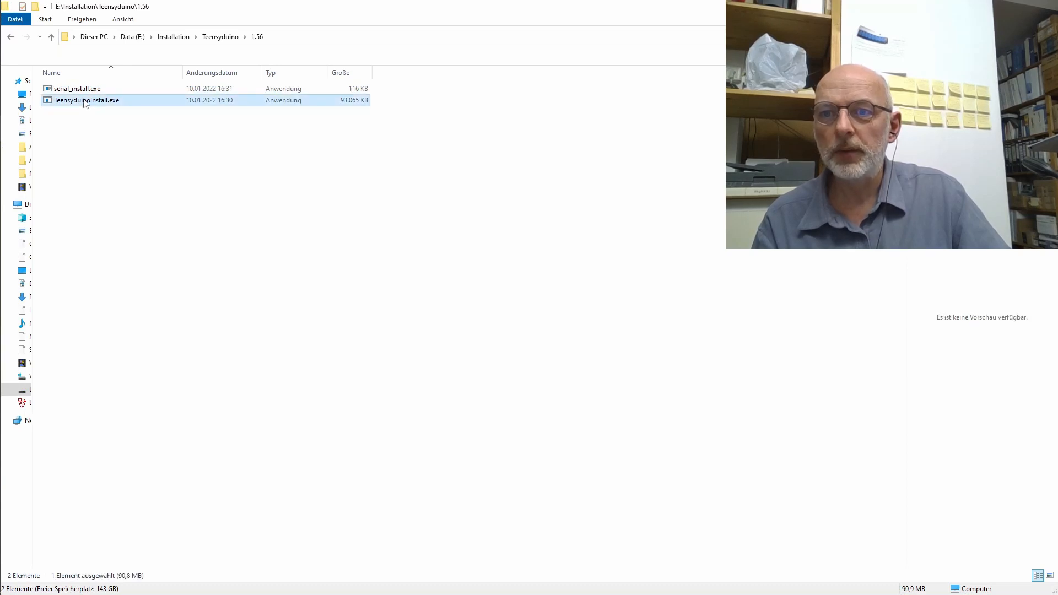
{"action": "double_click", "coordinate": [85, 100]}
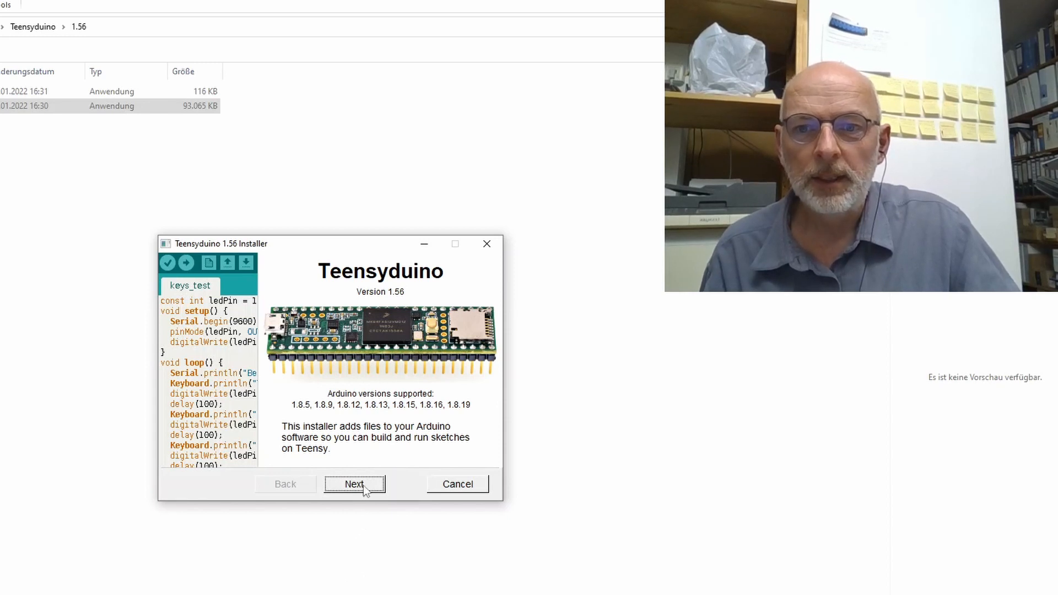
- Accept the welcome, serial driver check, default Arduino folder and all libraries
{"action": "left_click", "coordinate": [355, 484]}
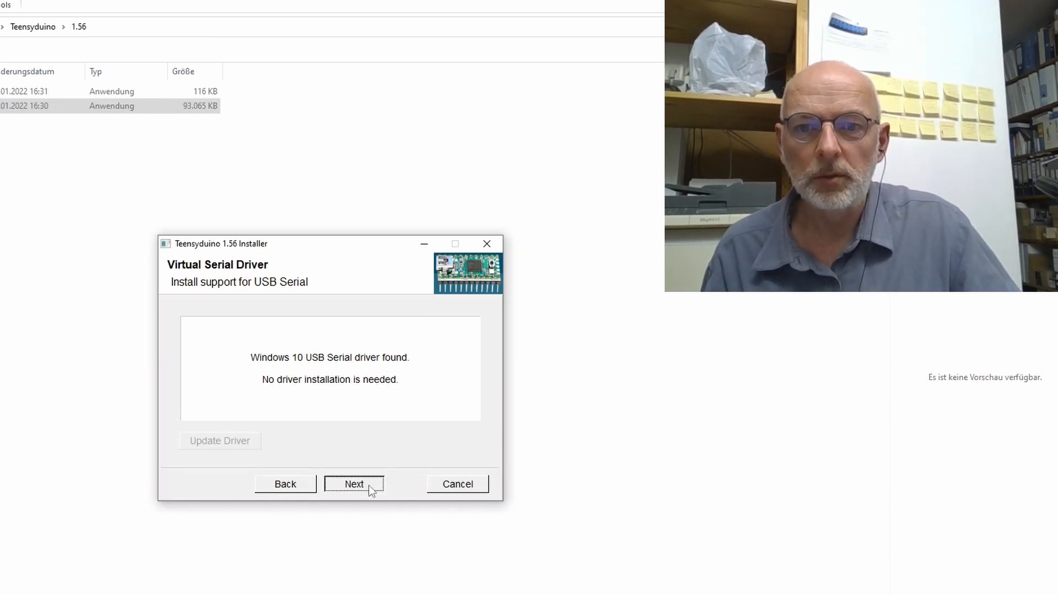
{"action": "left_click", "coordinate": [353, 483]}
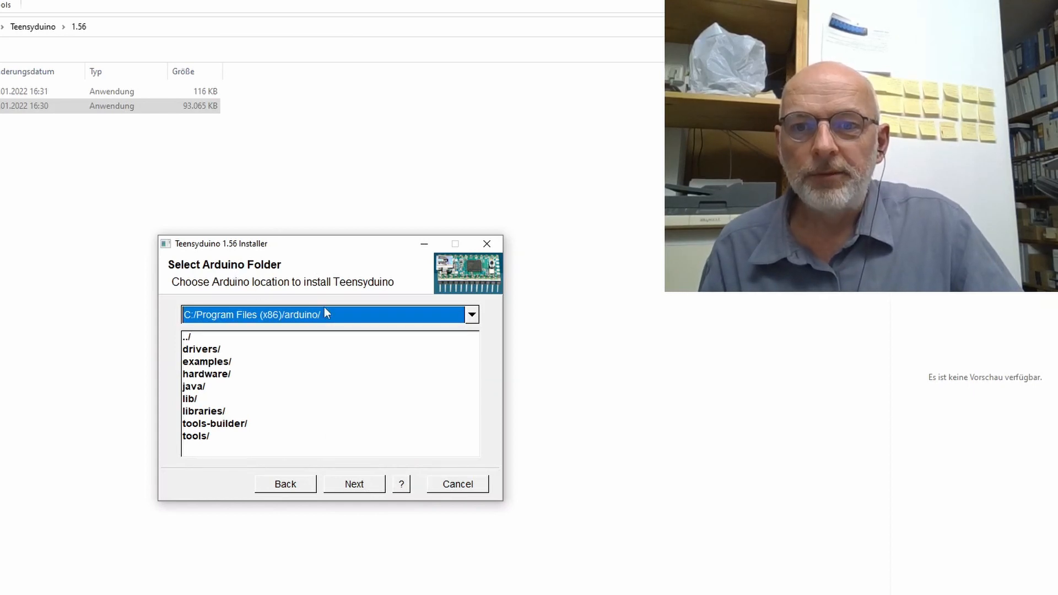
{"action": "mouse_move", "coordinate": [276, 331]}
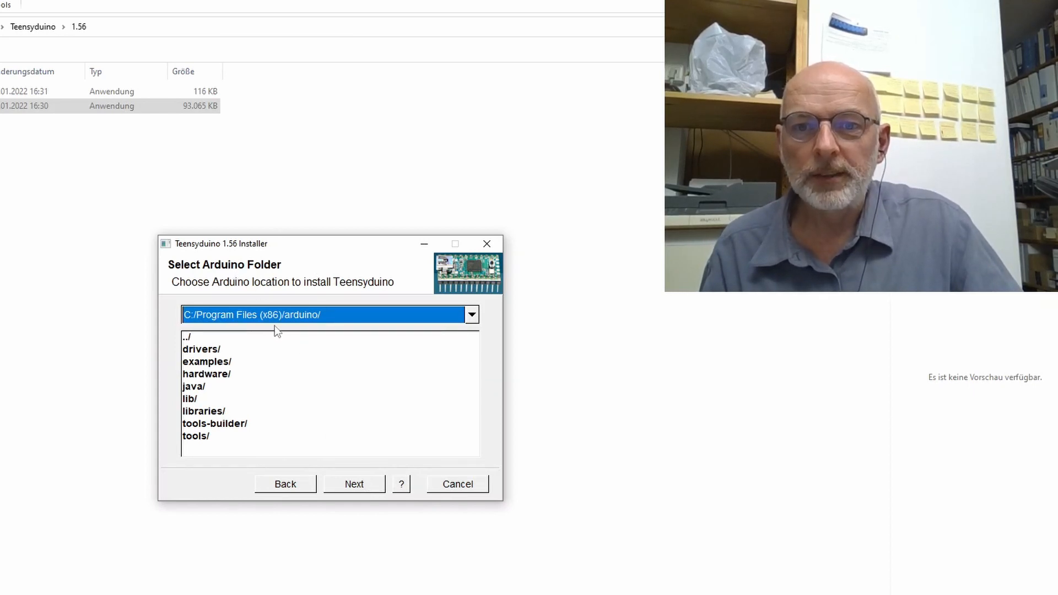
{"action": "left_click", "coordinate": [354, 484]}
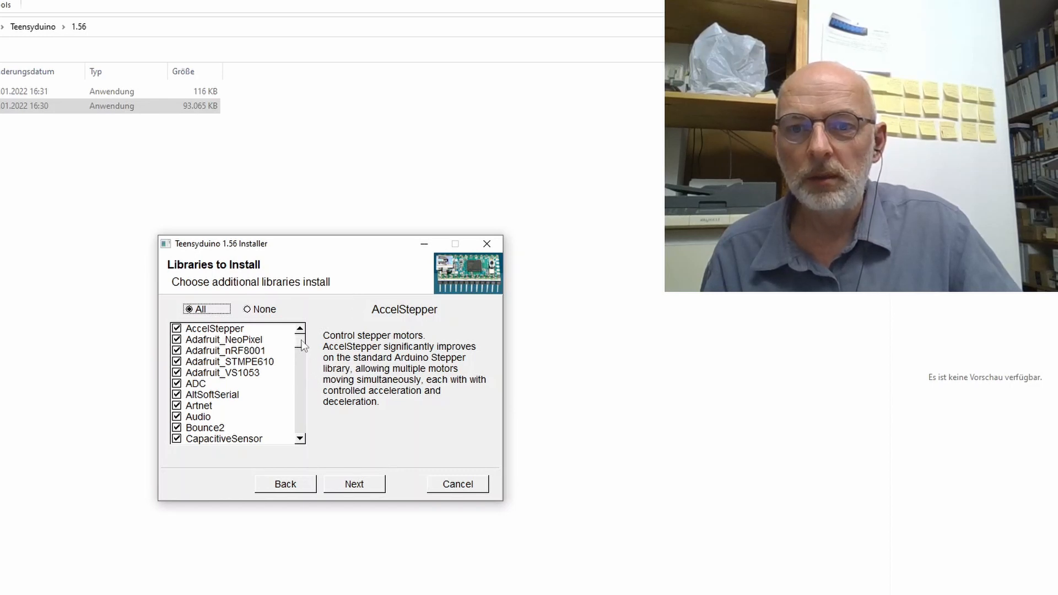
{"action": "scroll", "scroll_direction": "down", "scroll_amount": 3}
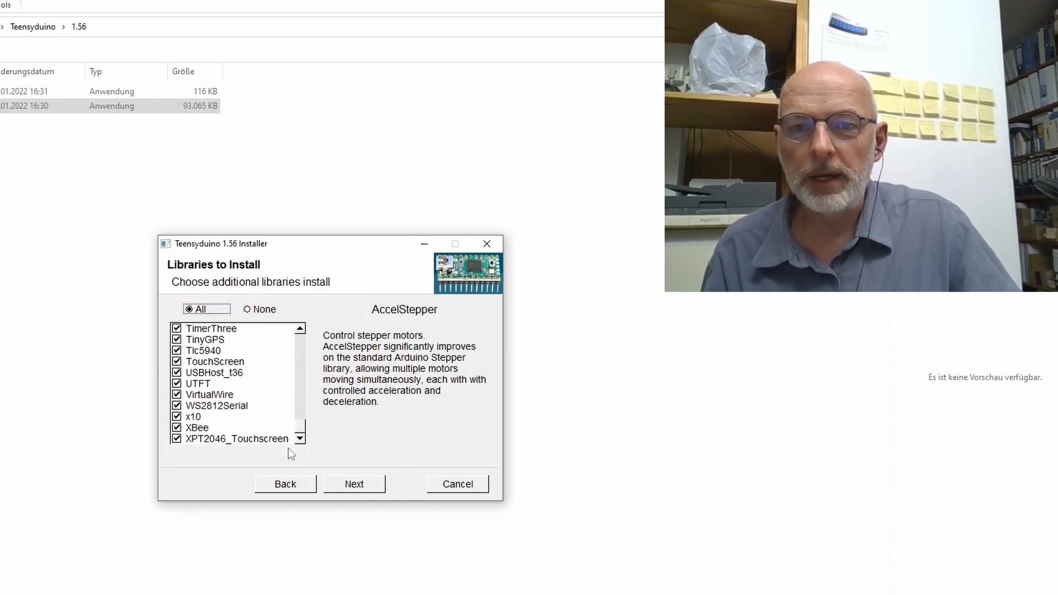
{"action": "left_click", "coordinate": [354, 484]}
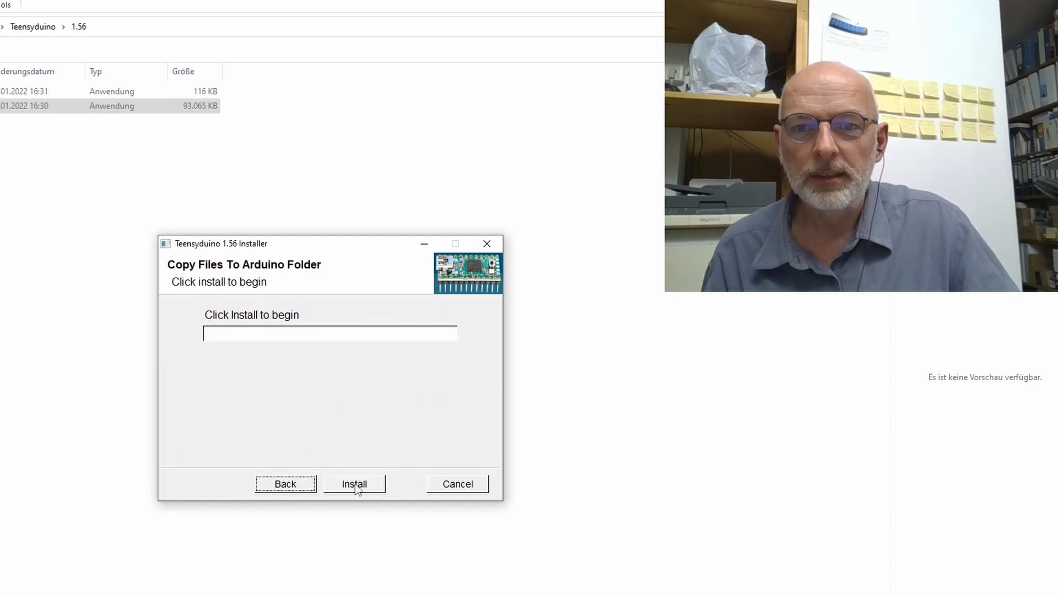
- Install the Teensyduino files past the write error and close the finished installer
{"action": "left_click", "coordinate": [354, 484]}
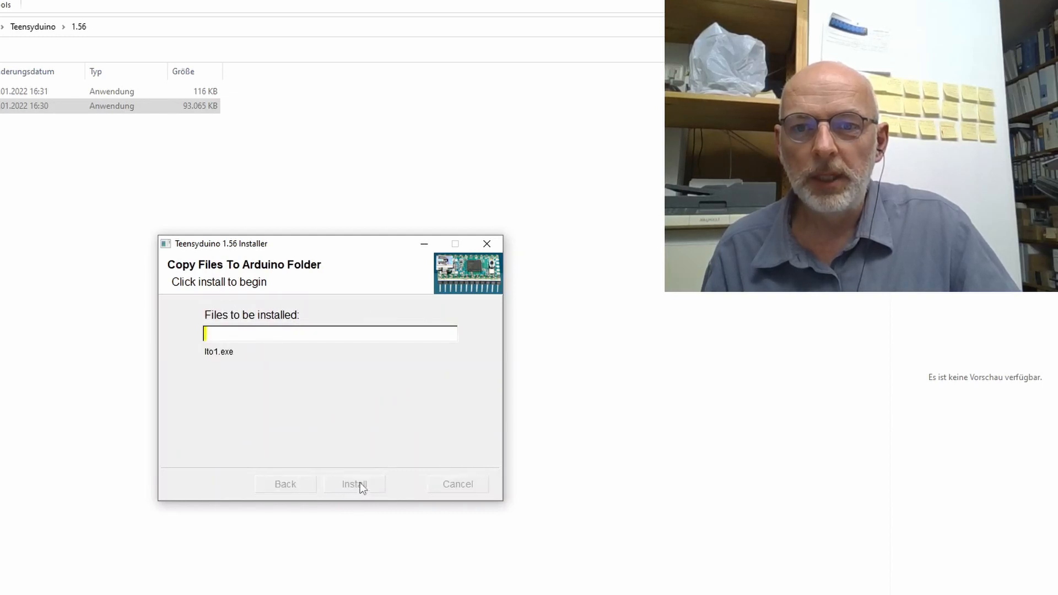
{"action": "left_click", "coordinate": [354, 484]}
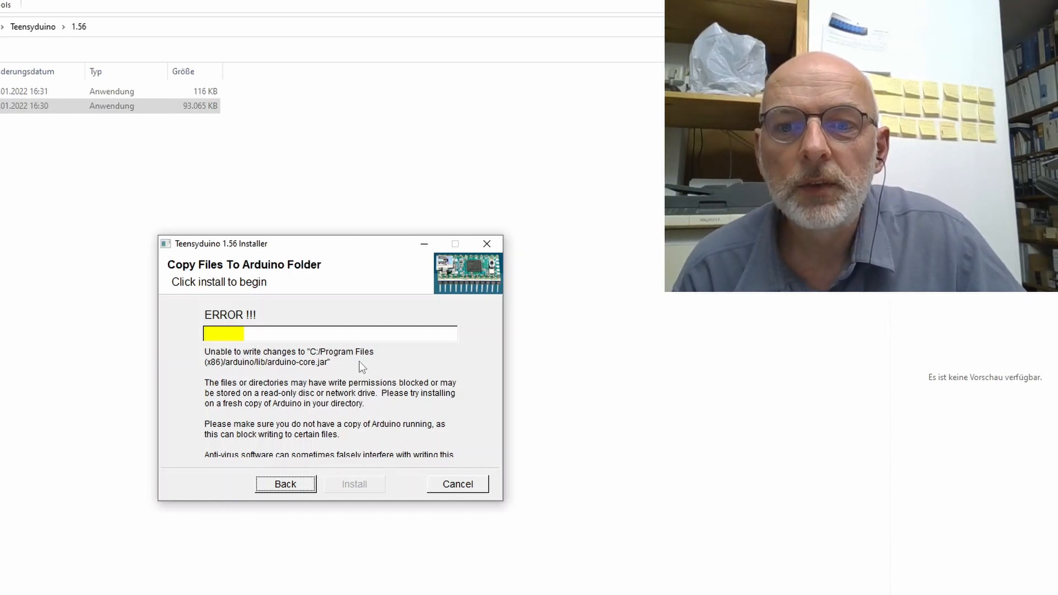
{"action": "mouse_move", "coordinate": [364, 440]}
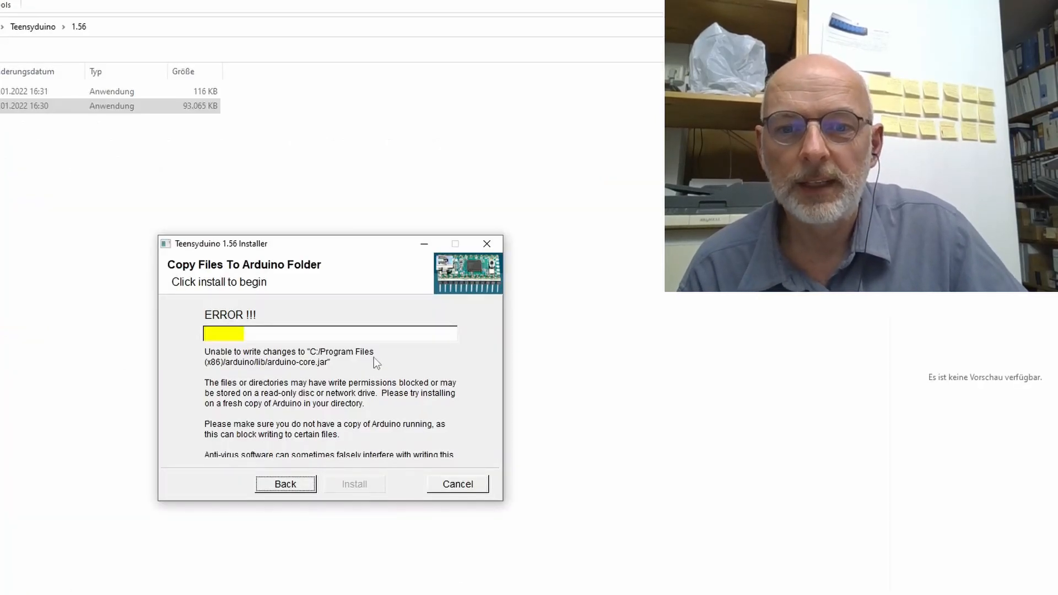
{"action": "left_click", "coordinate": [285, 484]}
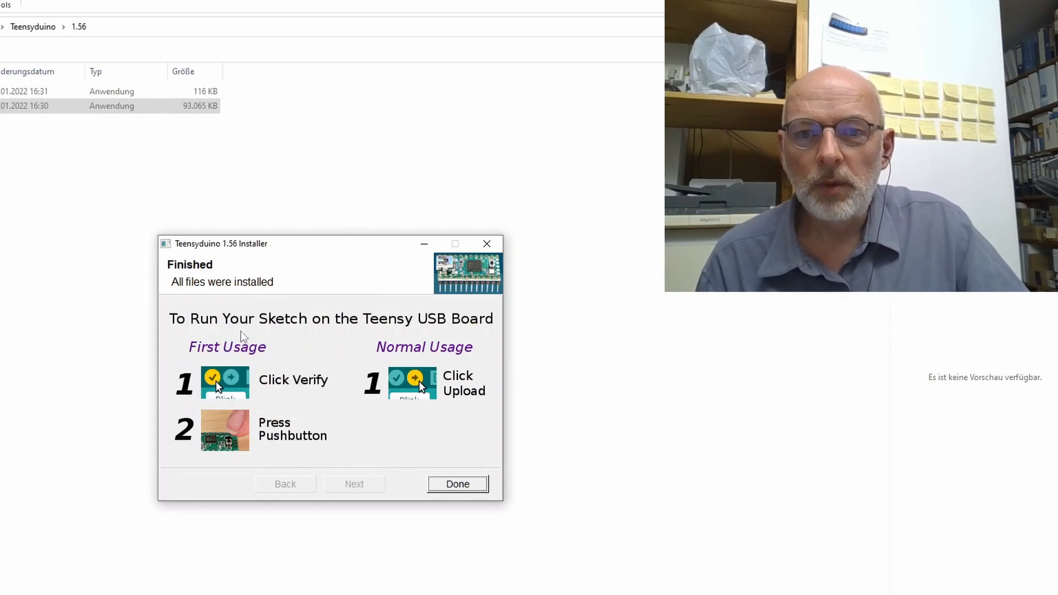
{"action": "mouse_move", "coordinate": [495, 326]}
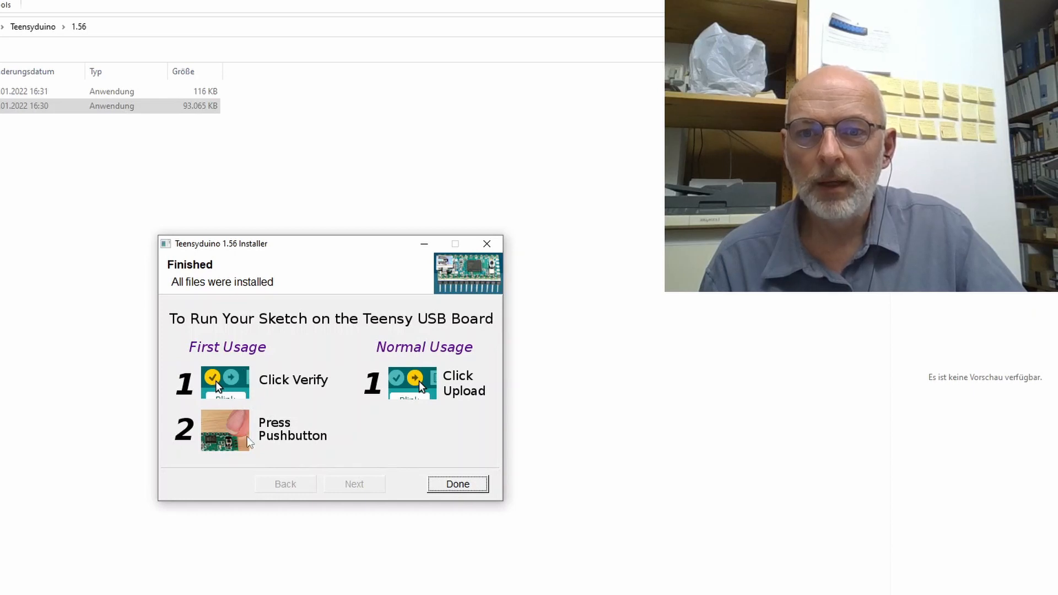
{"action": "mouse_move", "coordinate": [287, 444]}
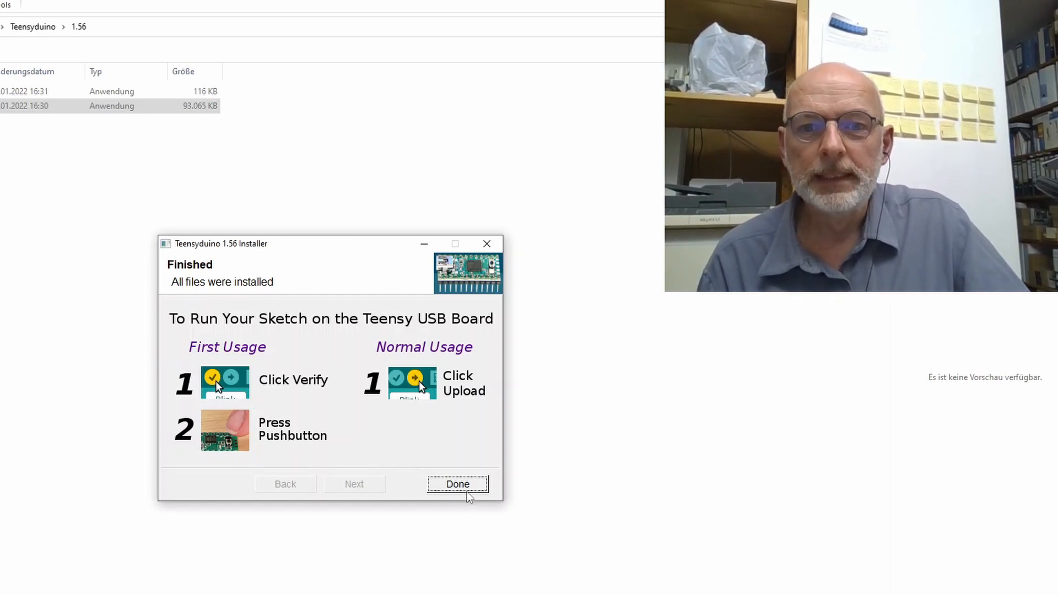
{"action": "left_click", "coordinate": [457, 483]}
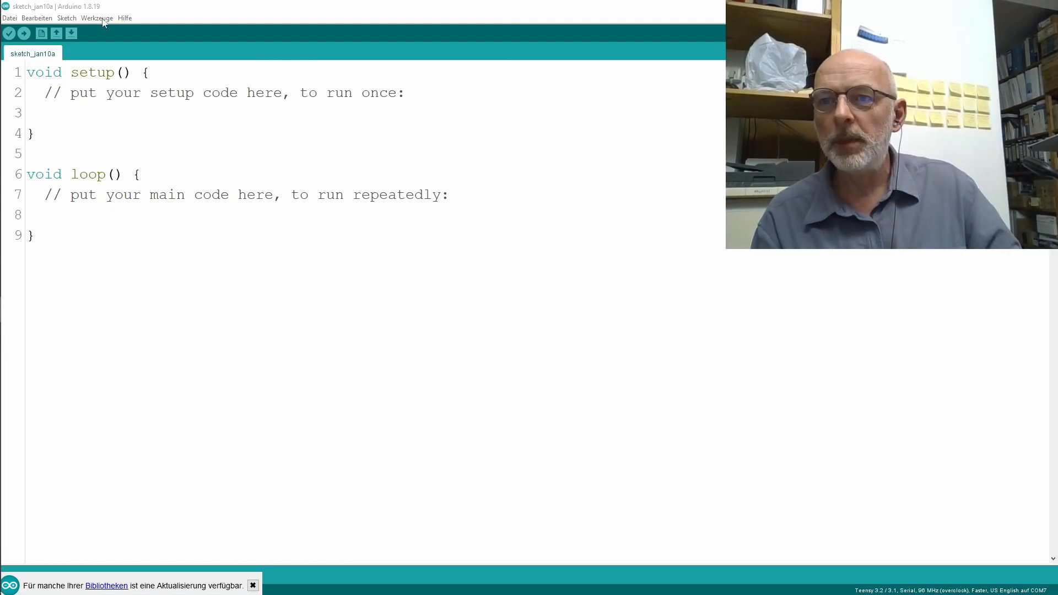
{"action": "left_click", "coordinate": [97, 18]}
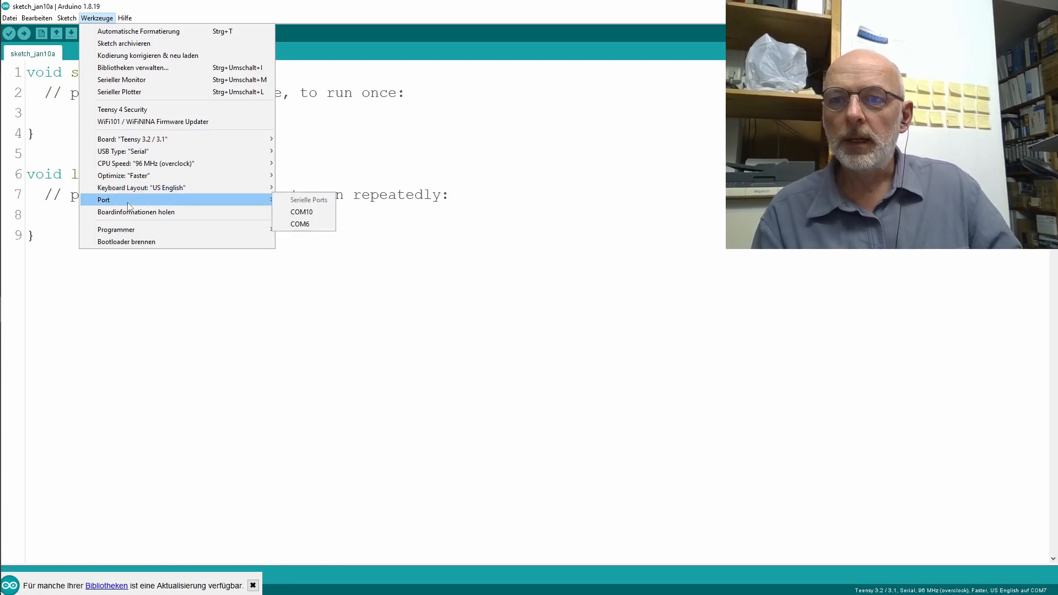
{"action": "mouse_move", "coordinate": [137, 140]}
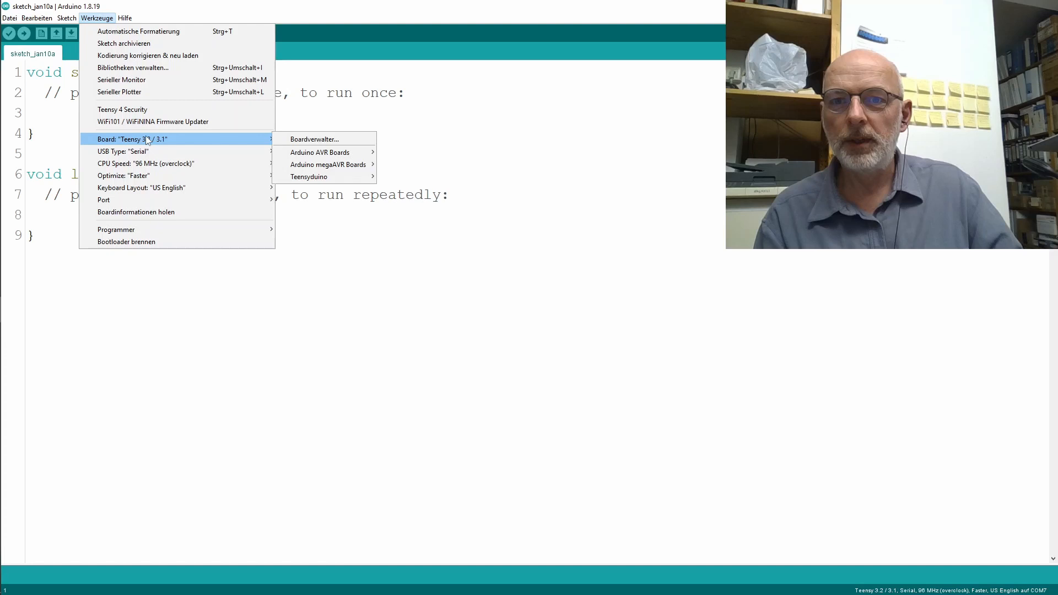
{"action": "mouse_move", "coordinate": [131, 200]}
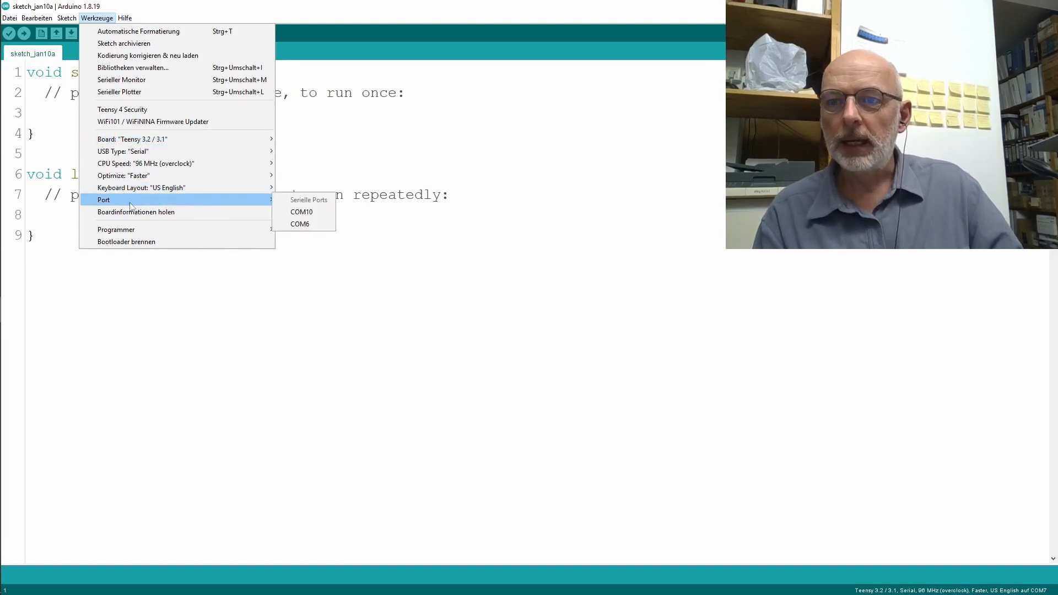
{"action": "mouse_move", "coordinate": [169, 207]}
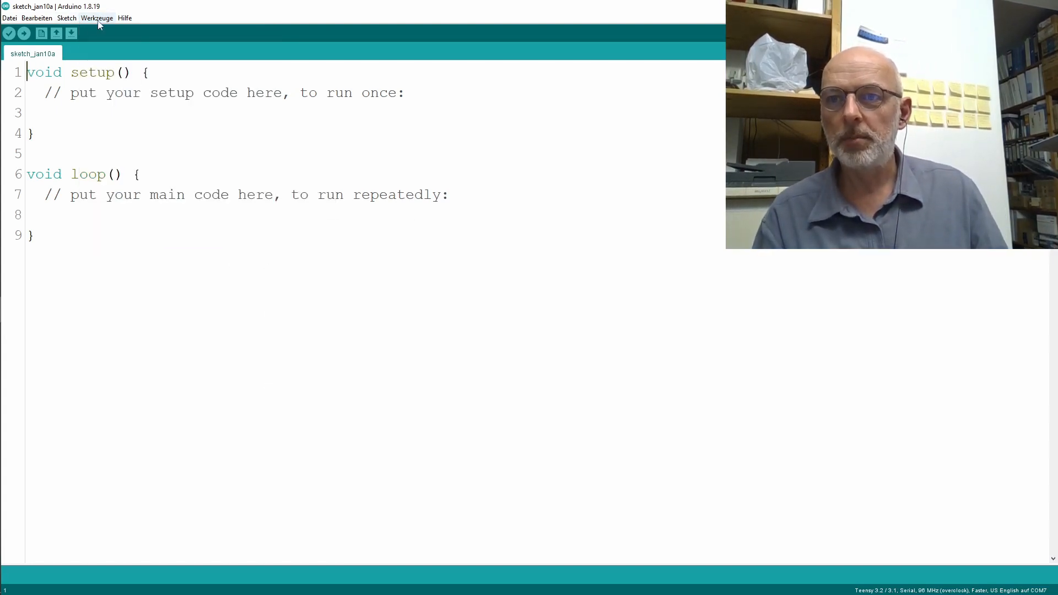
- Check Werkzeuge > Port for the Teensy 4.0 RawHID port beside COM10 and COM6
{"action": "left_click", "coordinate": [97, 18]}
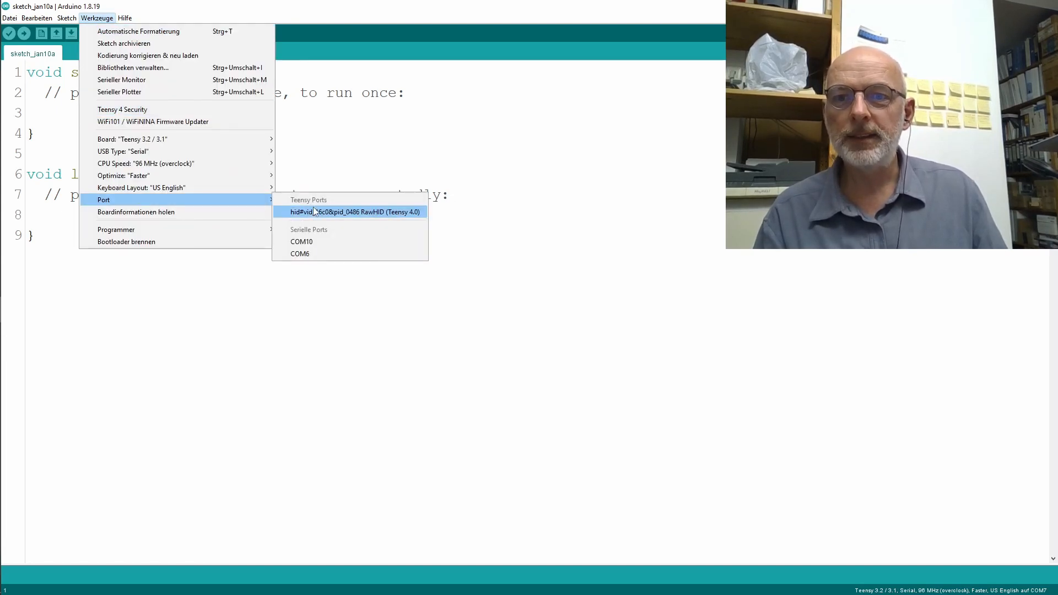
{"action": "mouse_move", "coordinate": [336, 220]}
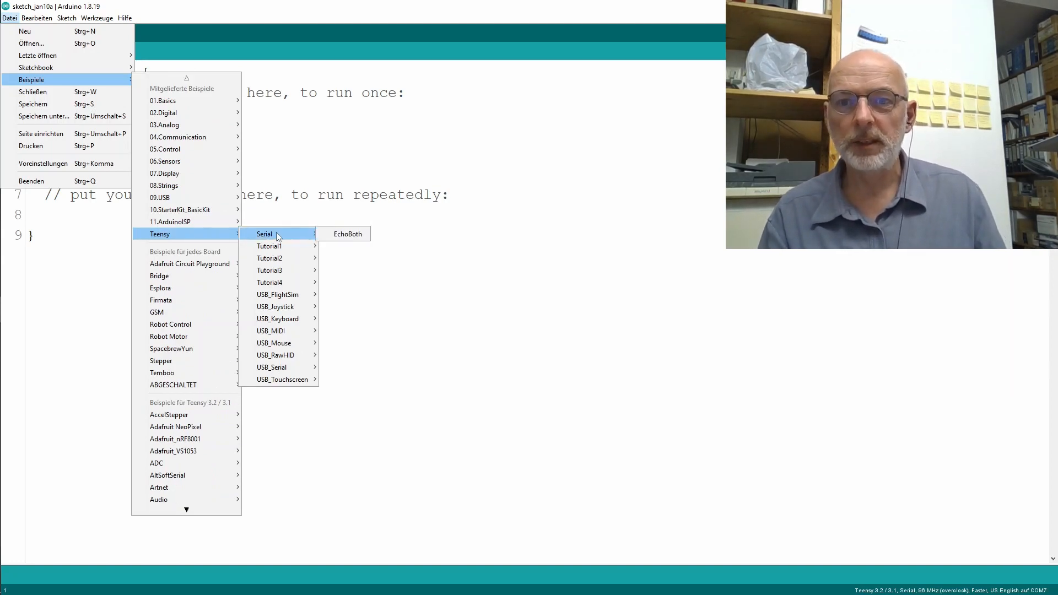
{"action": "mouse_move", "coordinate": [353, 235]}
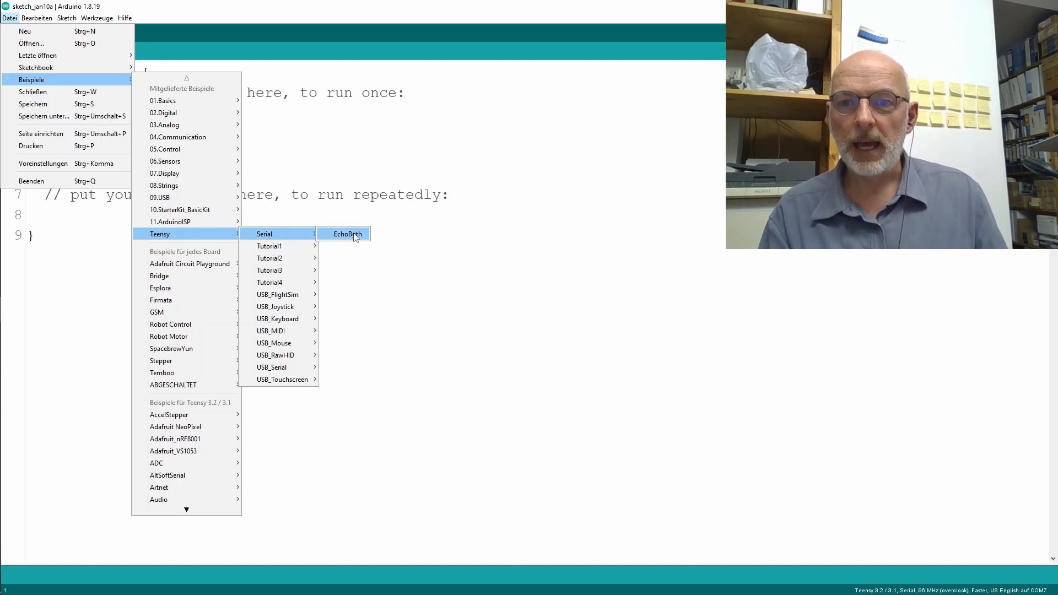
{"action": "mouse_move", "coordinate": [346, 242]}
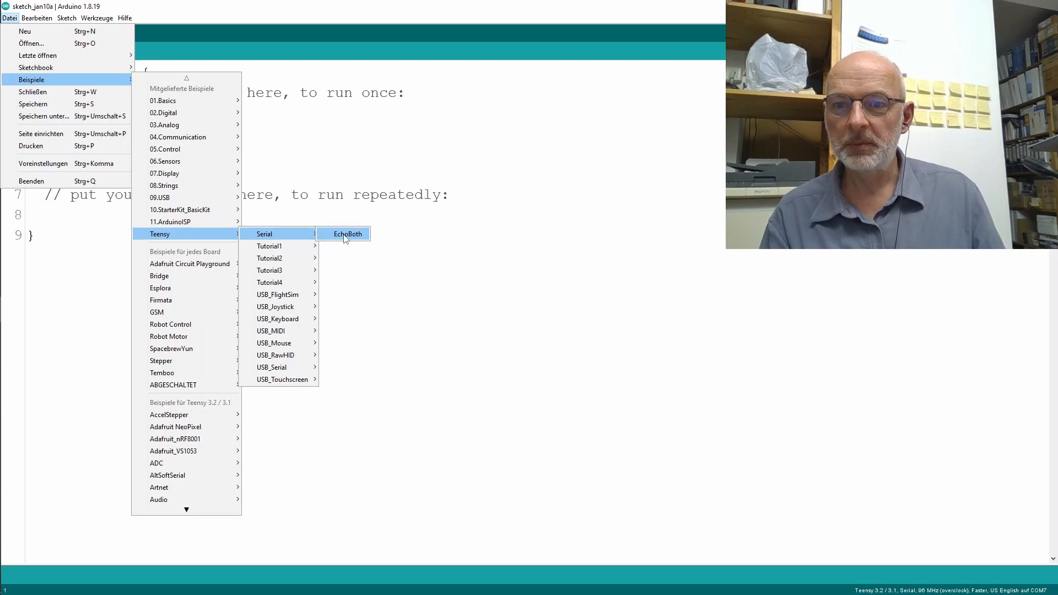
- Open the Teensy Serial EchoBoth example and compile it for the Teensy 4.0
{"action": "left_click", "coordinate": [346, 234]}
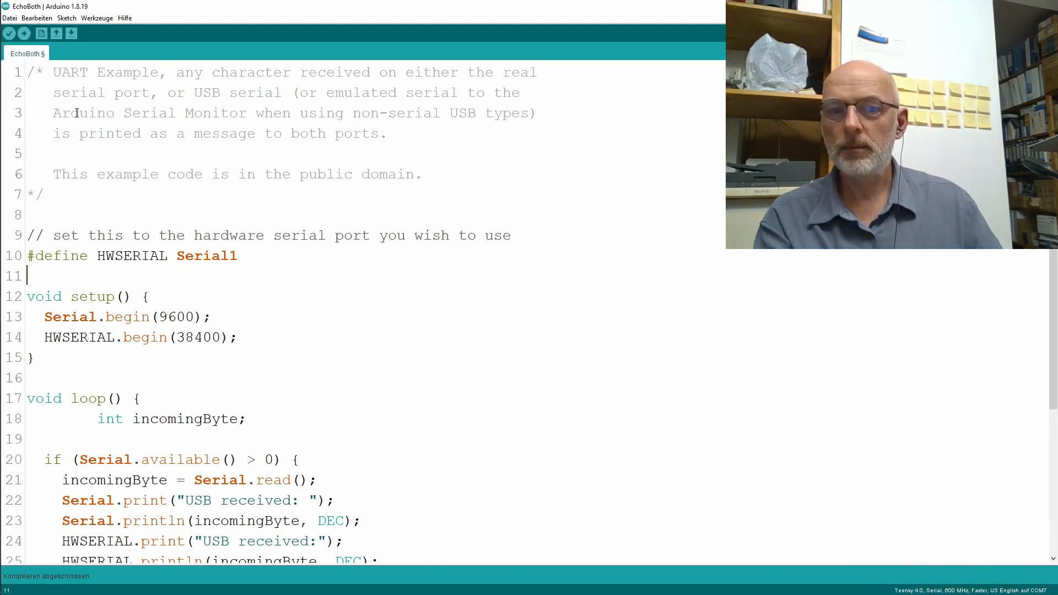
- Select COM3 Serial (Teensy 4.0) under Werkzeuge > Port
{"action": "left_click", "coordinate": [97, 18]}
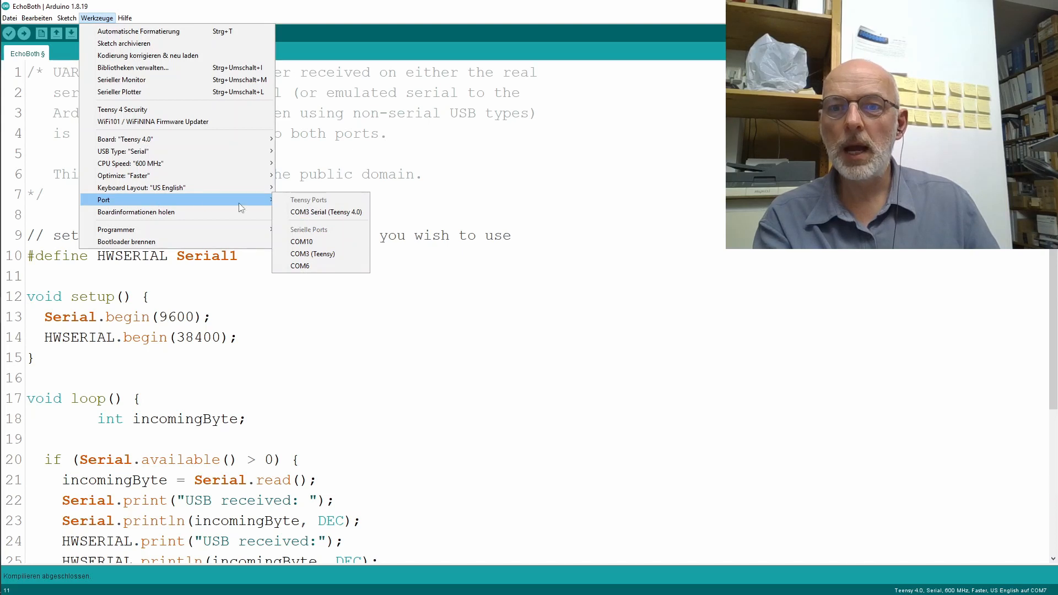
{"action": "mouse_move", "coordinate": [322, 205]}
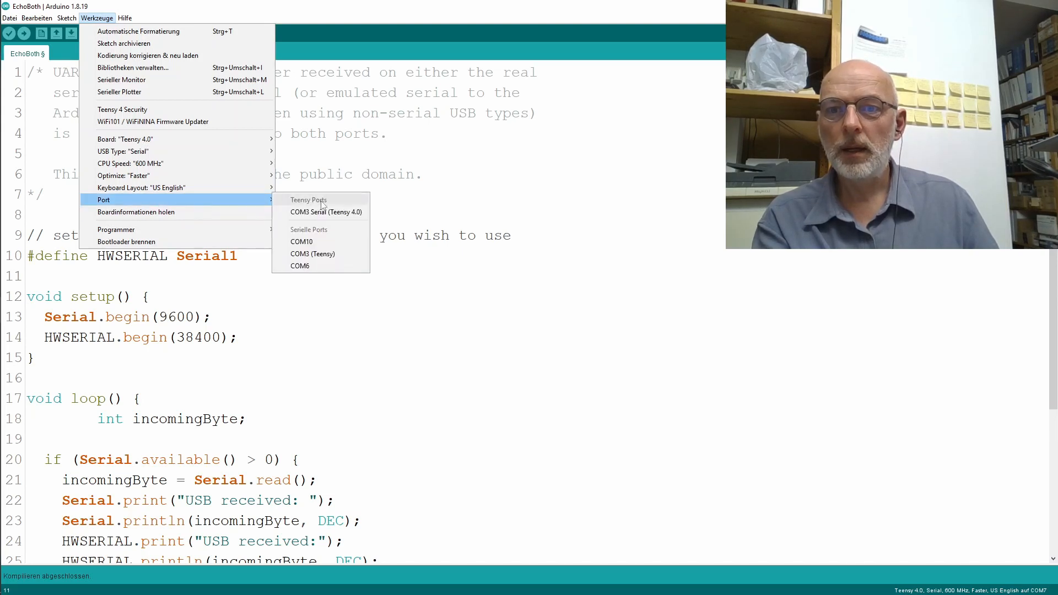
{"action": "mouse_move", "coordinate": [337, 217]}
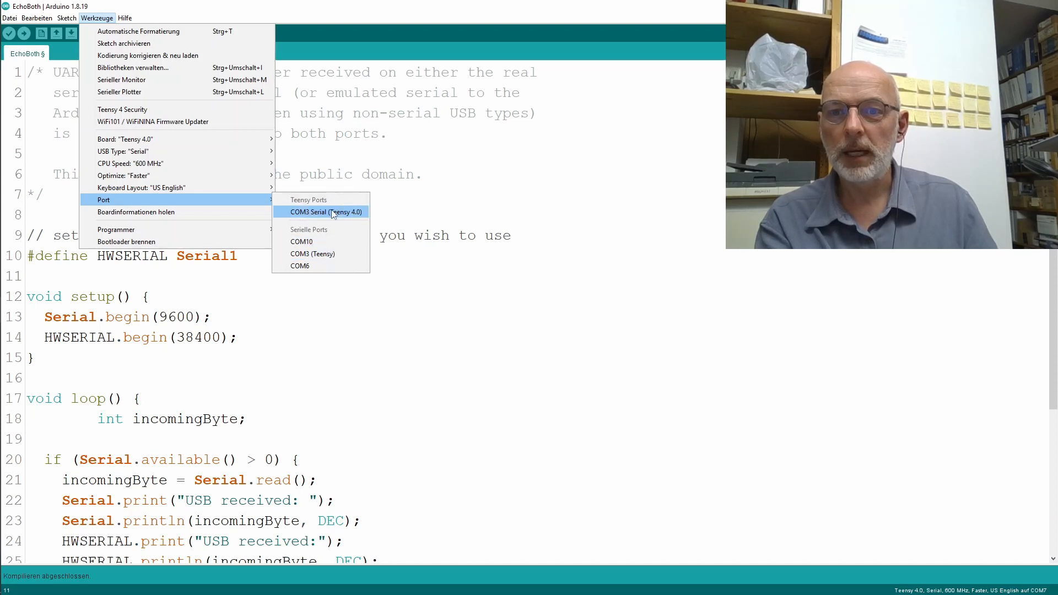
{"action": "left_click", "coordinate": [322, 212]}
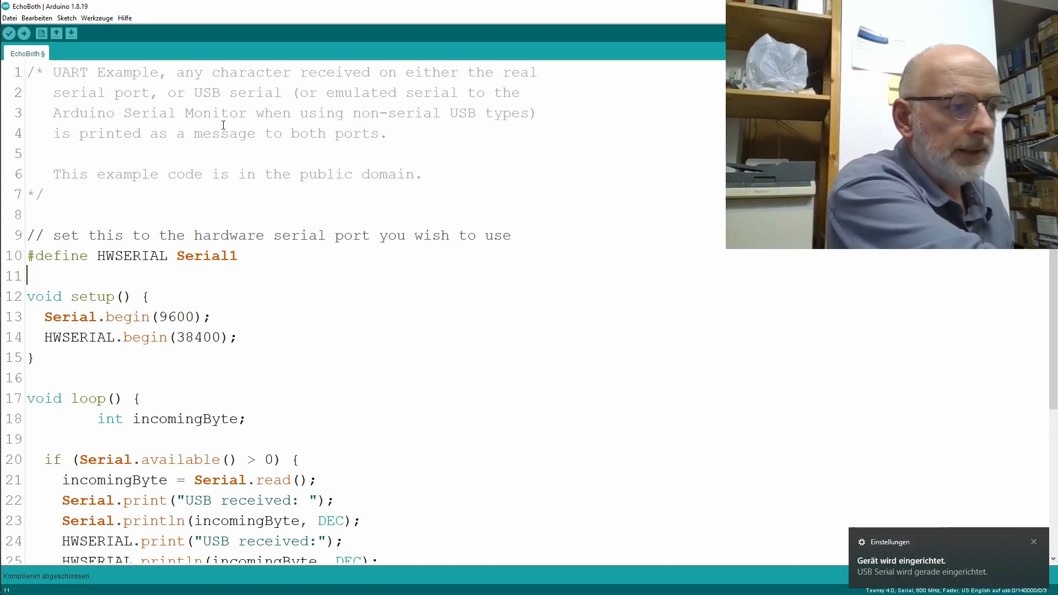
{"action": "mouse_move", "coordinate": [124, 72]}
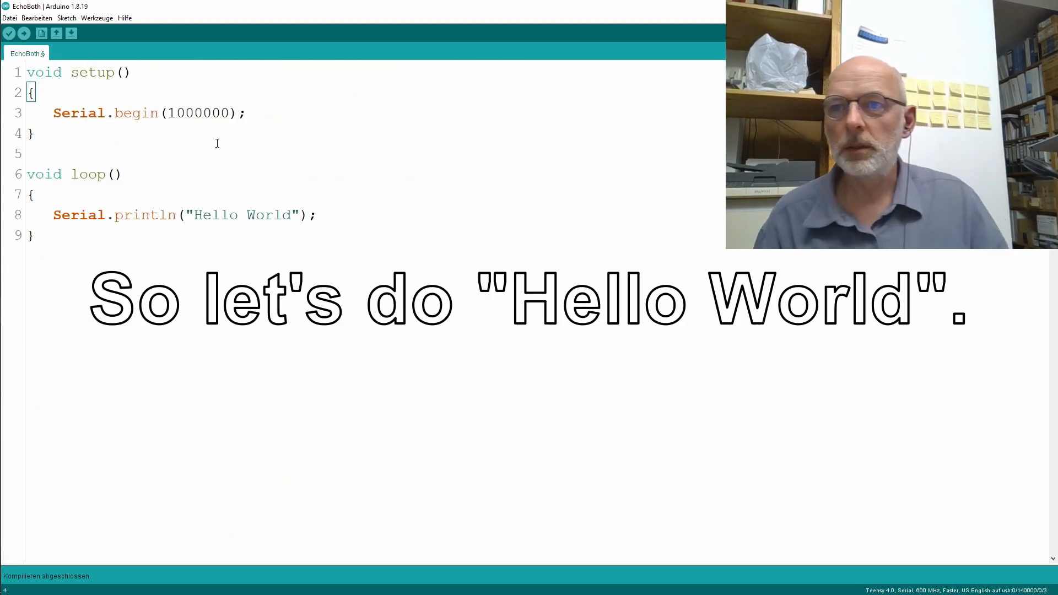
- Check the Werkzeuge board and port settings while uploading the 1000000-baud Hello World sketch
{"action": "left_click", "coordinate": [100, 17]}
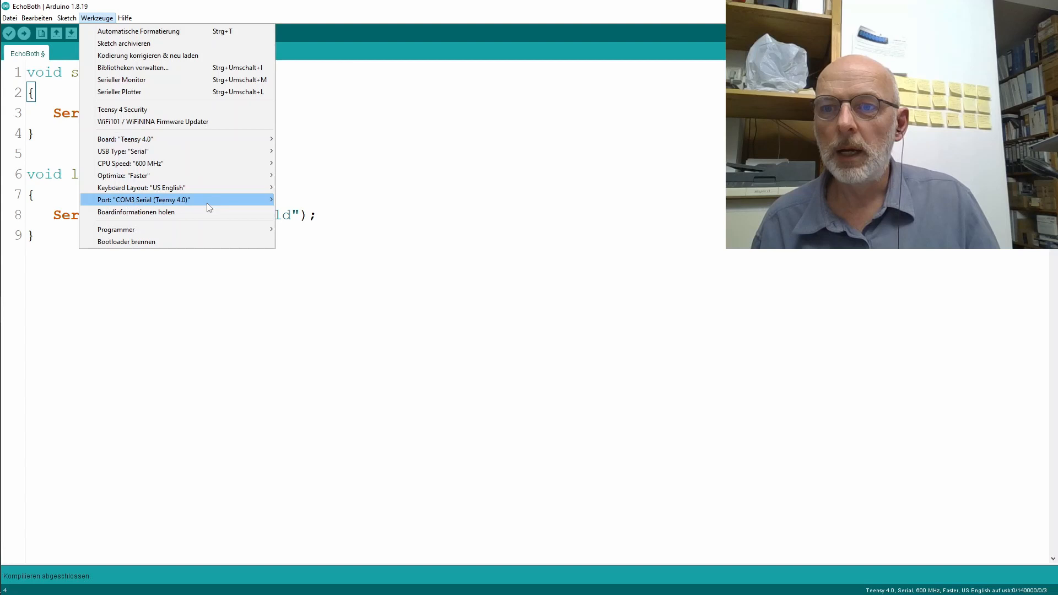
{"action": "mouse_move", "coordinate": [144, 29]}
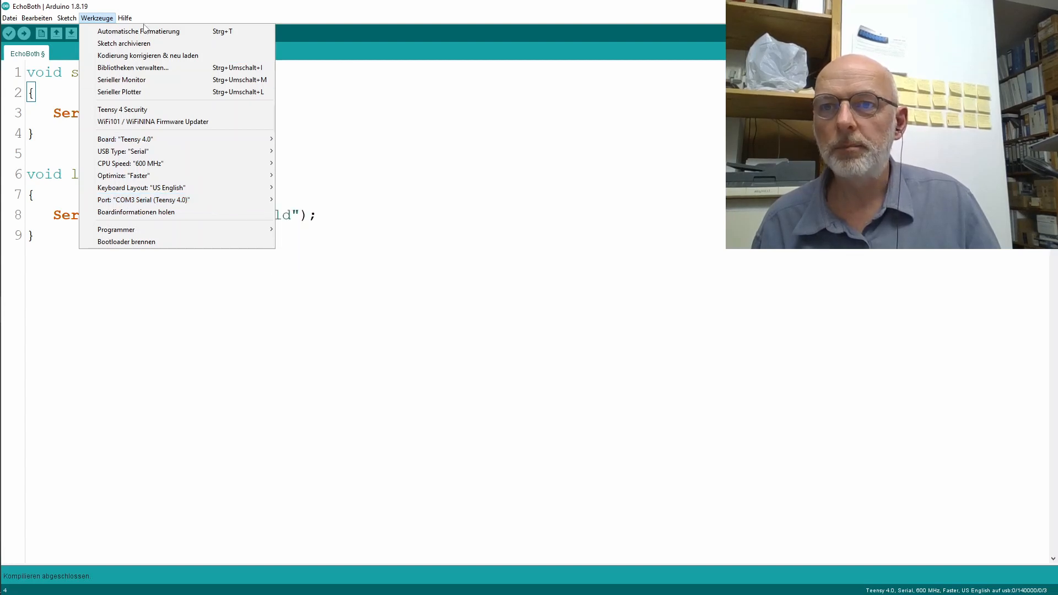
{"action": "left_click", "coordinate": [22, 35]}
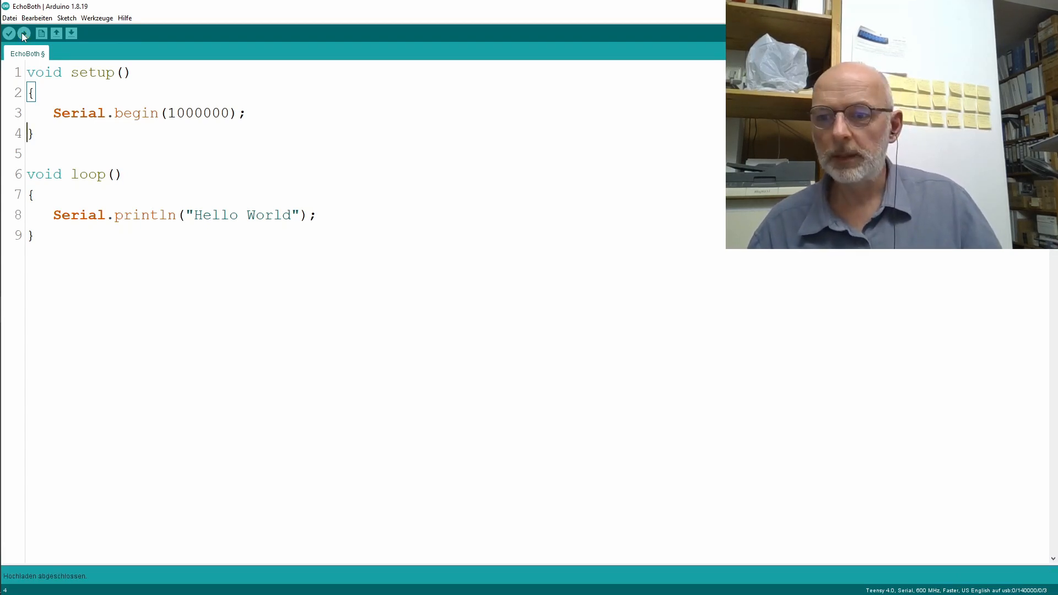
{"action": "left_click", "coordinate": [96, 18]}
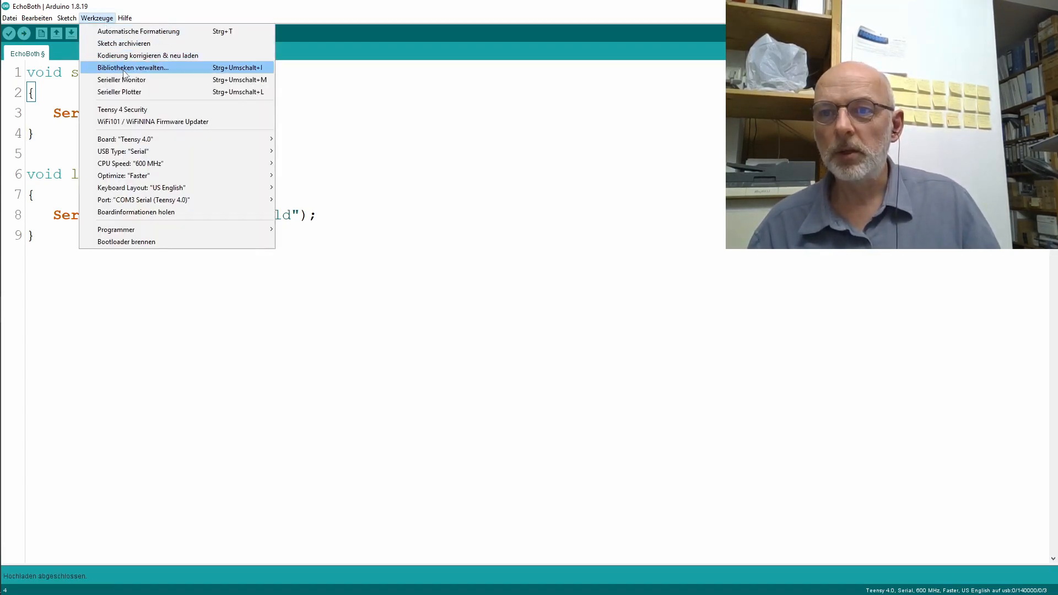
- Open the serial monitor to watch Hello World lines streaming from the Teensy on COM3
{"action": "left_click", "coordinate": [118, 80]}
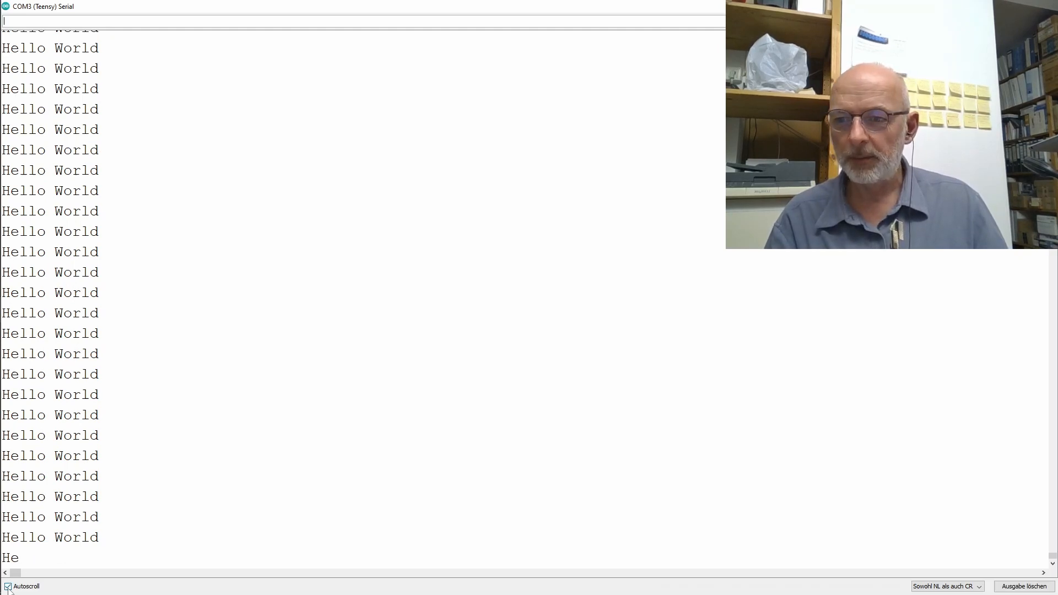
{"action": "mouse_move", "coordinate": [192, 49]}
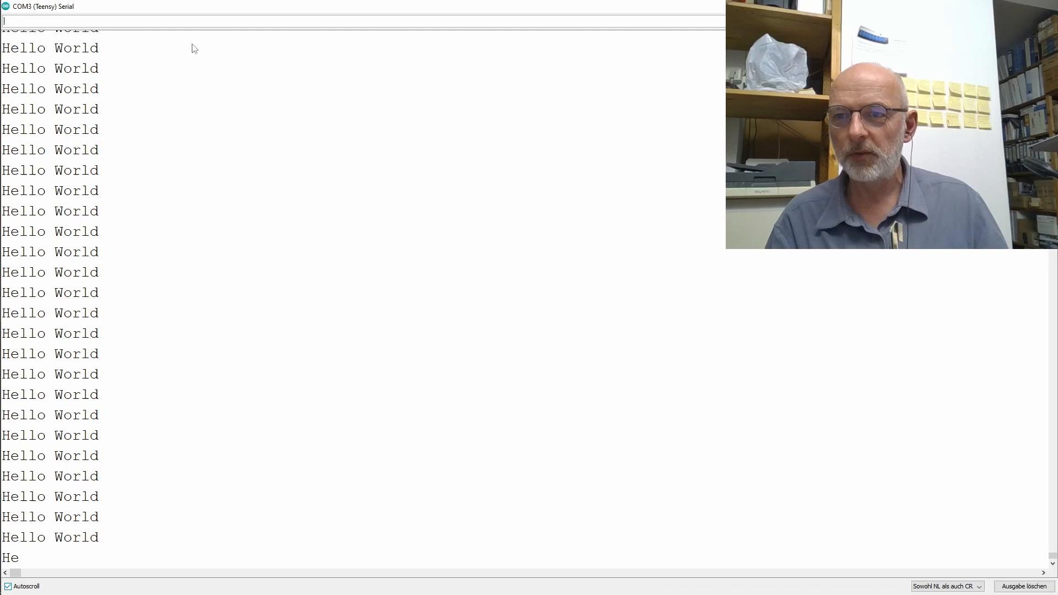
{"action": "mouse_move", "coordinate": [178, 294]}
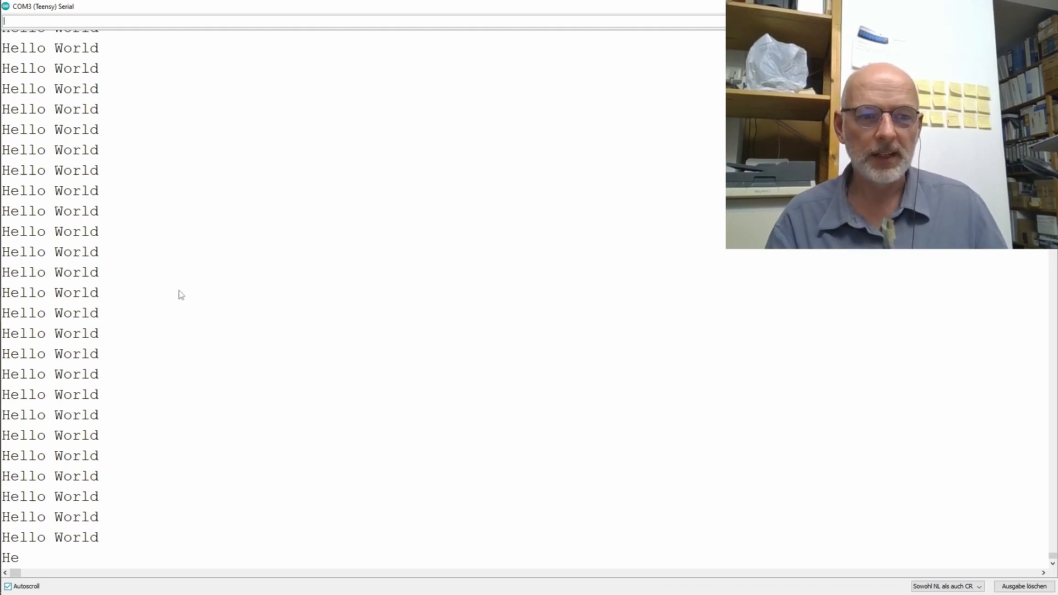
{"action": "left_click", "coordinate": [7, 586]}
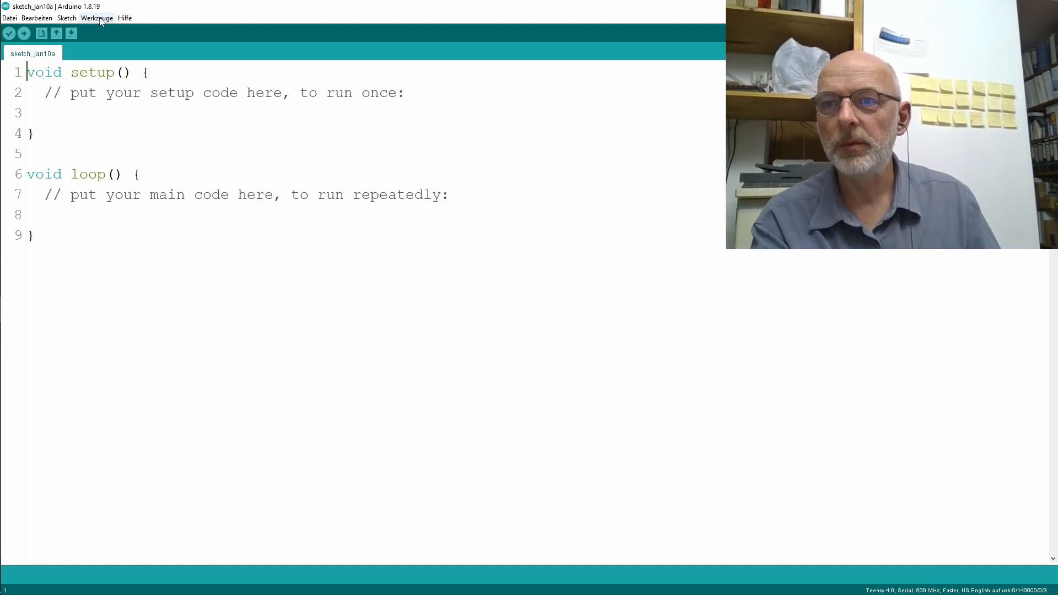
- Look through Werkzeuge > Port, finding only COM10 and COM6, then reopen Werkzeuge
{"action": "left_click", "coordinate": [96, 19]}
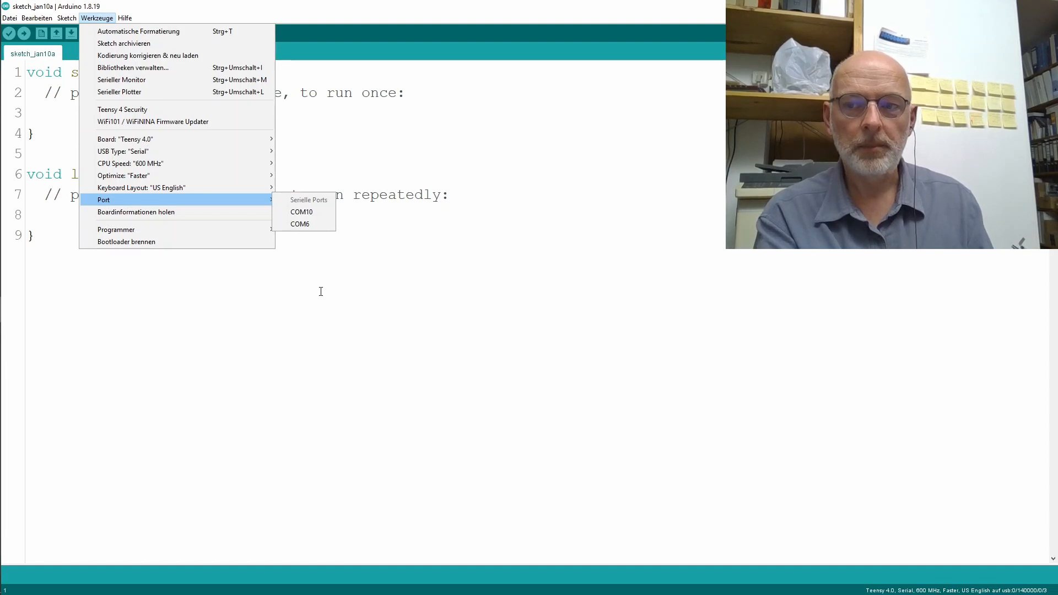
{"action": "mouse_move", "coordinate": [679, 118]}
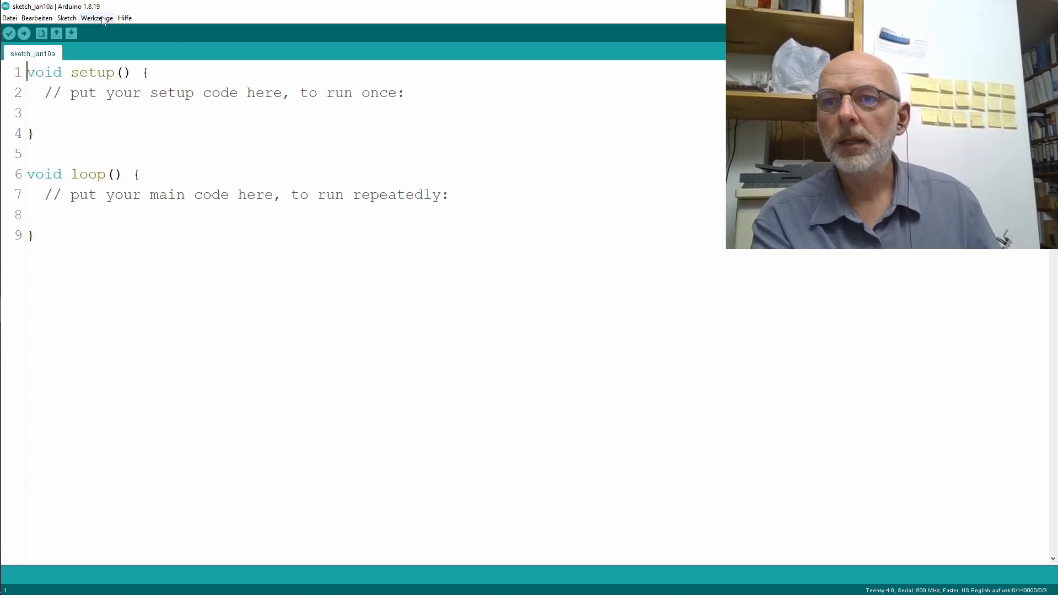
{"action": "left_click", "coordinate": [105, 19]}
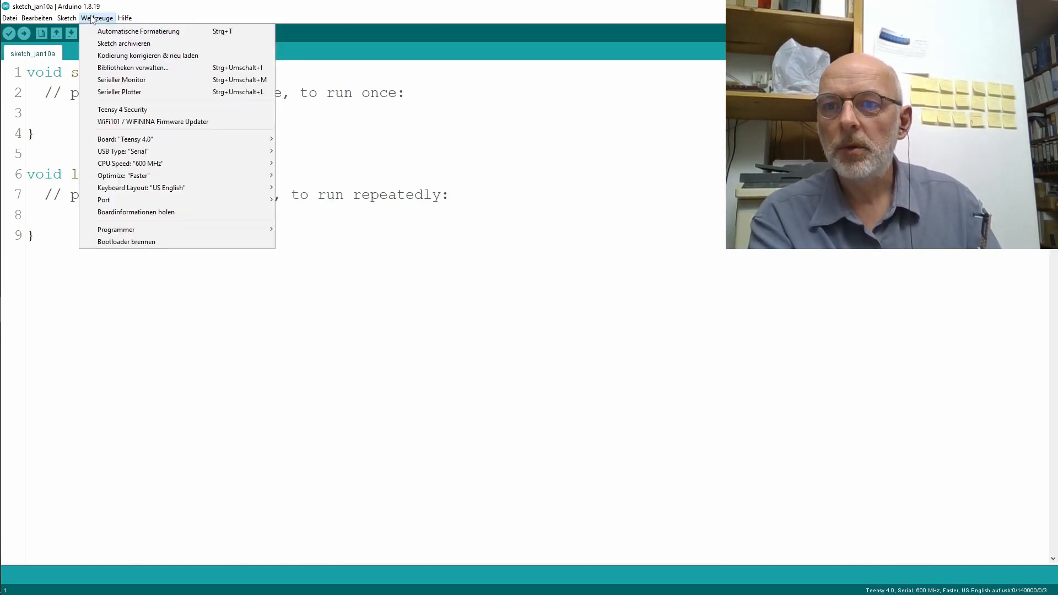
{"action": "mouse_move", "coordinate": [145, 92]}
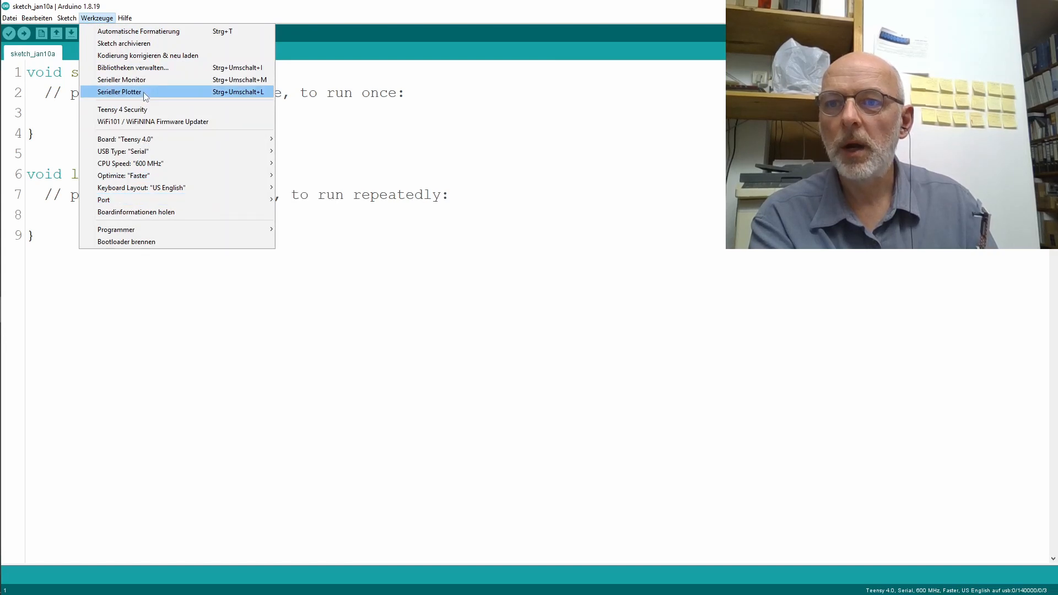
- Open the Teensy serial monitor on COM4, then view the AZDelivery FT232RL Amazon listing
{"action": "left_click", "coordinate": [125, 79]}
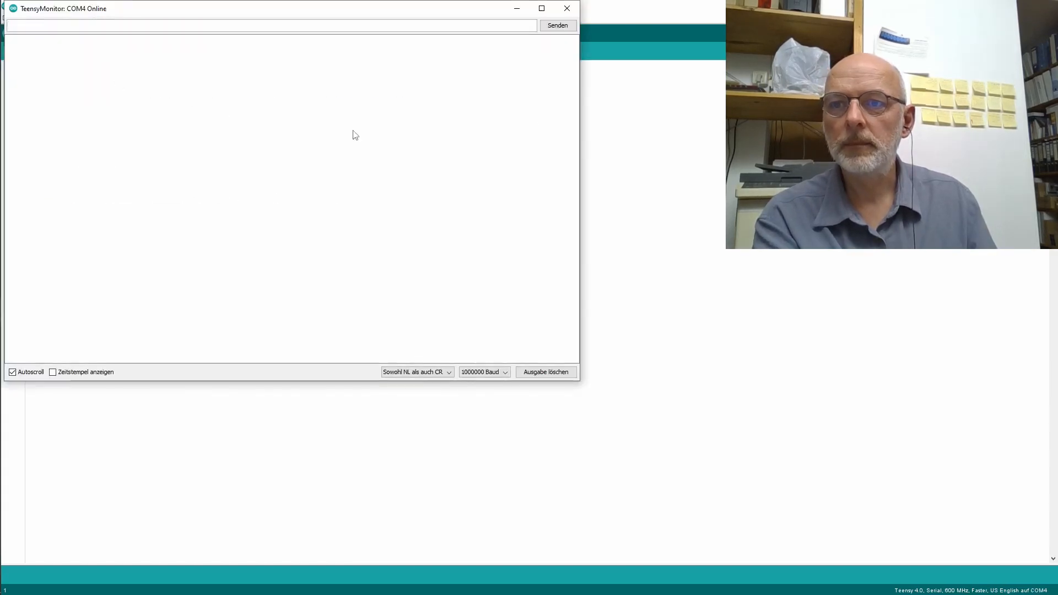
{"action": "left_click", "coordinate": [541, 8]}
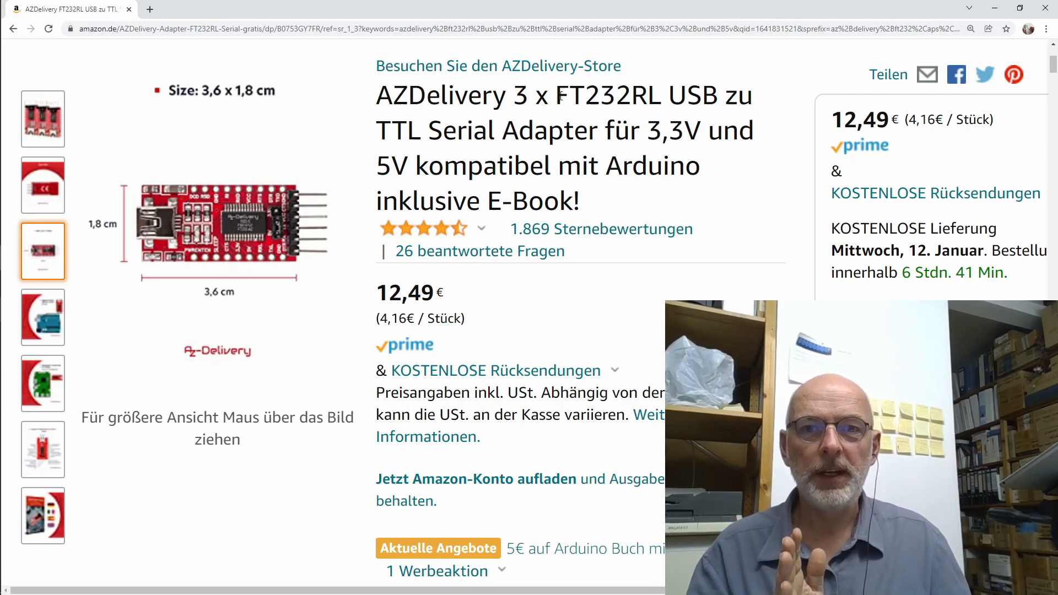
- Highlight the word TTL in the AZDelivery FT232RL adapter's product title
{"action": "left_click_drag", "start_coordinate": [555, 95], "coordinate": [718, 95]}
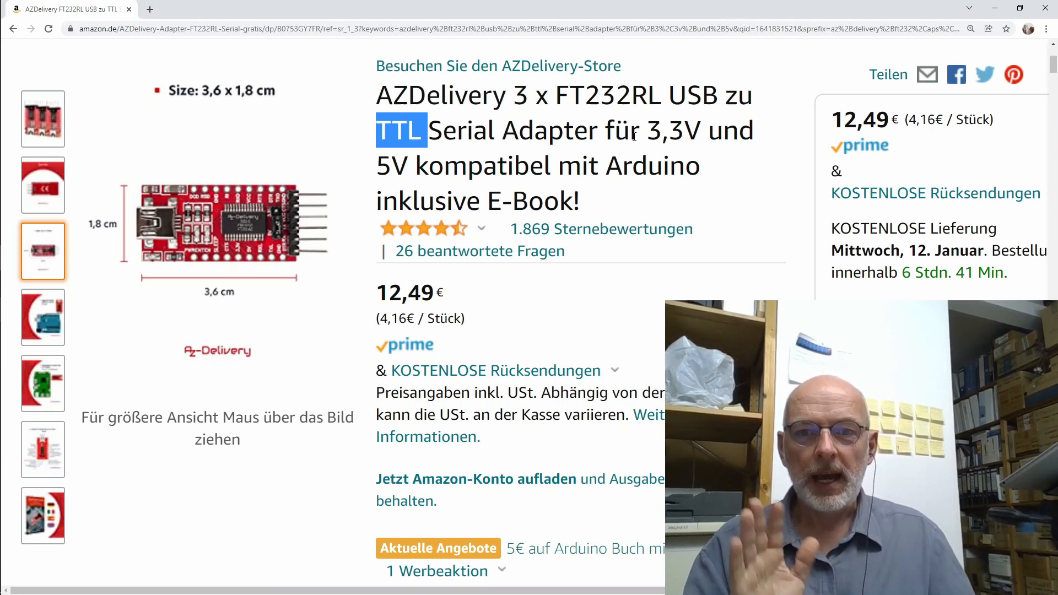
{"action": "mouse_move", "coordinate": [408, 294]}
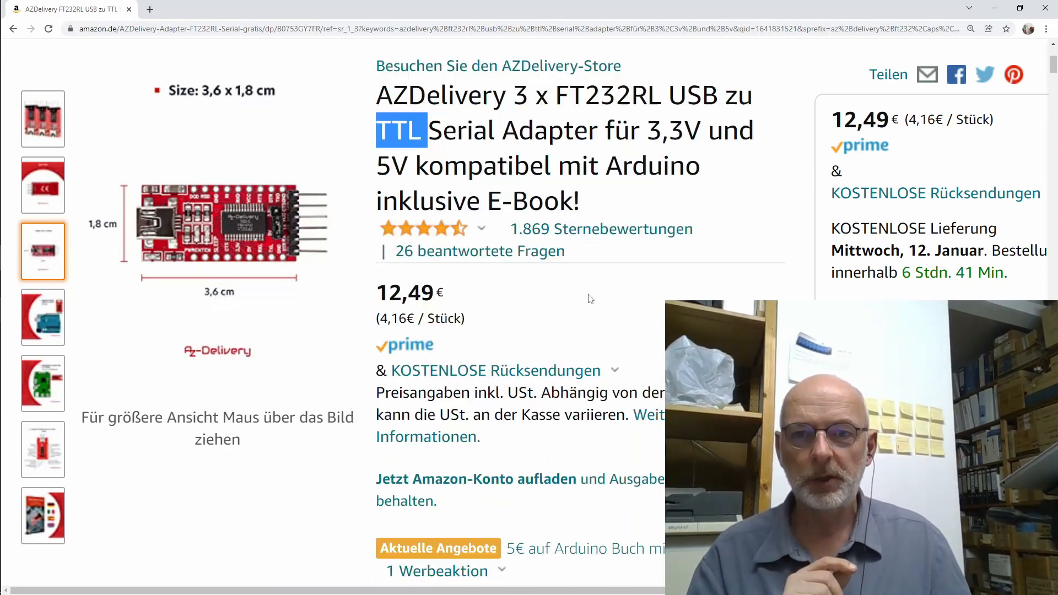
{"action": "mouse_move", "coordinate": [299, 100]}
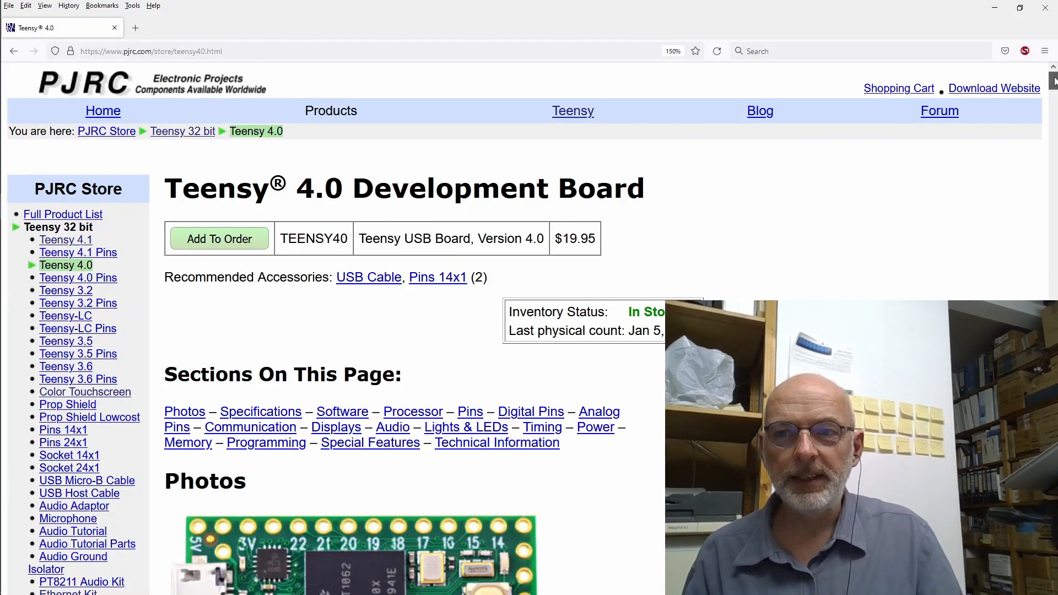
- Add one $19.95 Teensy 4.0 board to the cart and return to its page
{"action": "scroll", "scroll_direction": "down", "scroll_amount": 3}
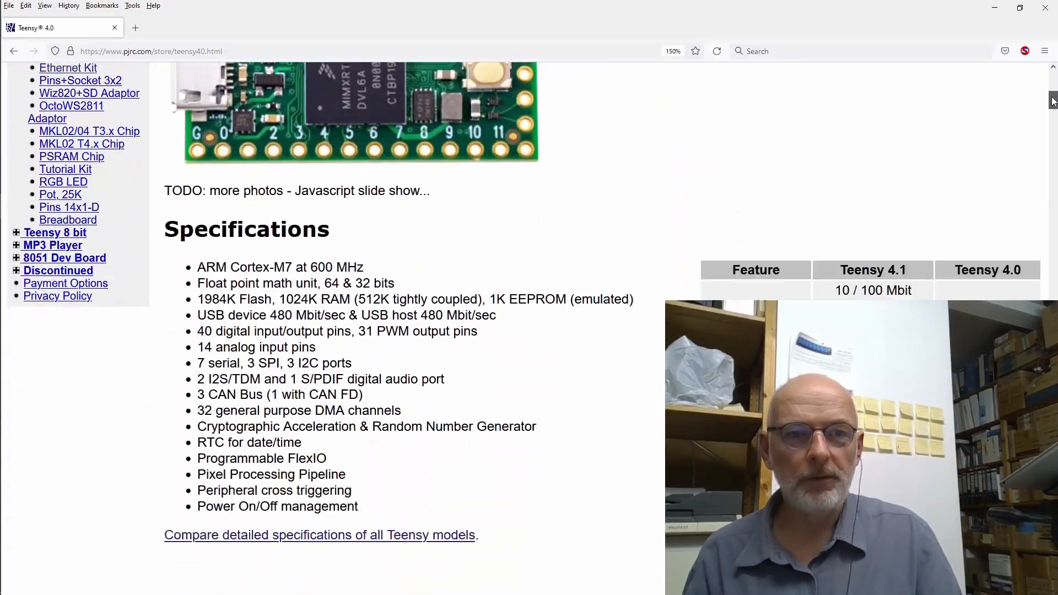
{"action": "scroll", "scroll_direction": "down", "scroll_amount": 3}
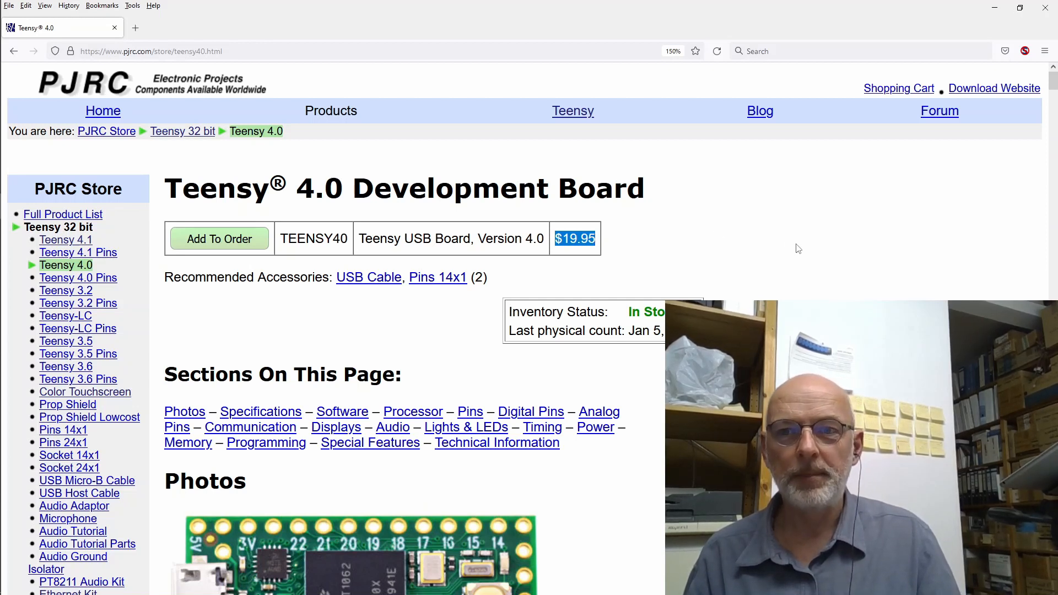
{"action": "left_click", "coordinate": [220, 239]}
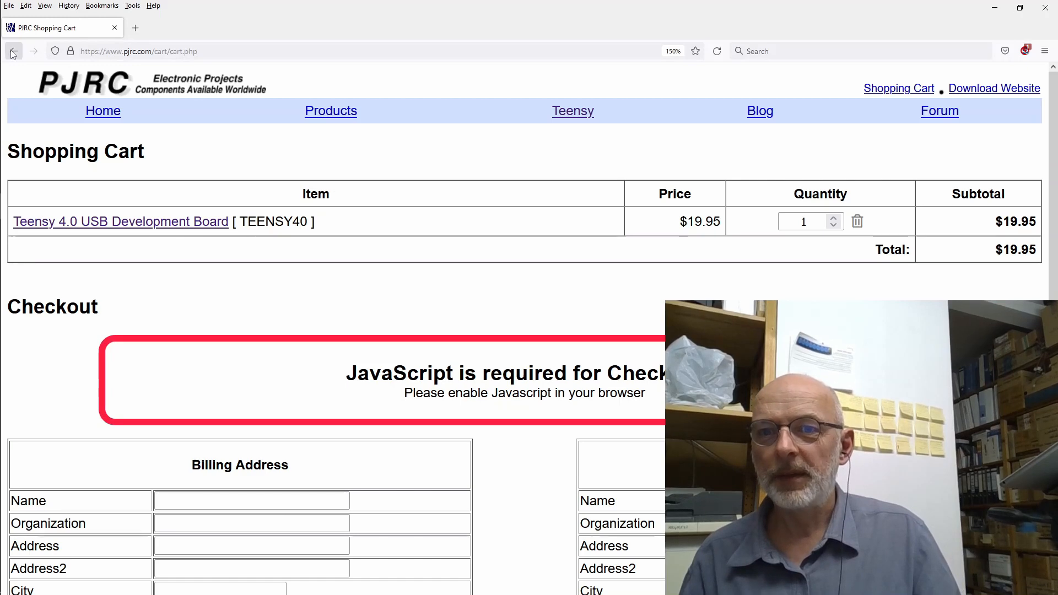
{"action": "left_click", "coordinate": [15, 50]}
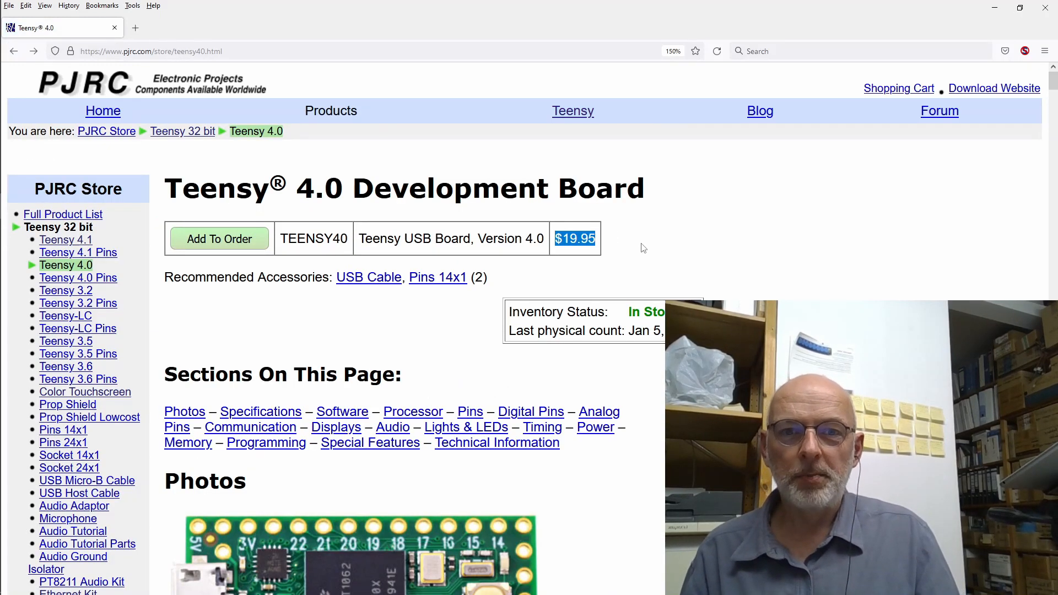
{"action": "mouse_move", "coordinate": [606, 241]}
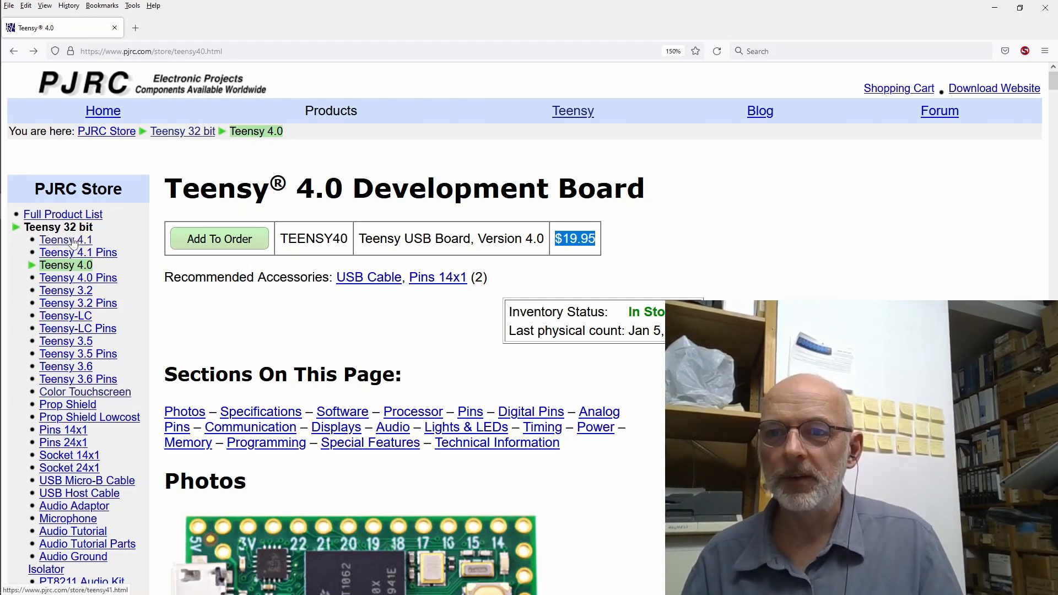
- Visit Teensy 4.1 and Teensy 4.0 with pins, then scroll Teensy 4.1 to photos
{"action": "left_click", "coordinate": [65, 239]}
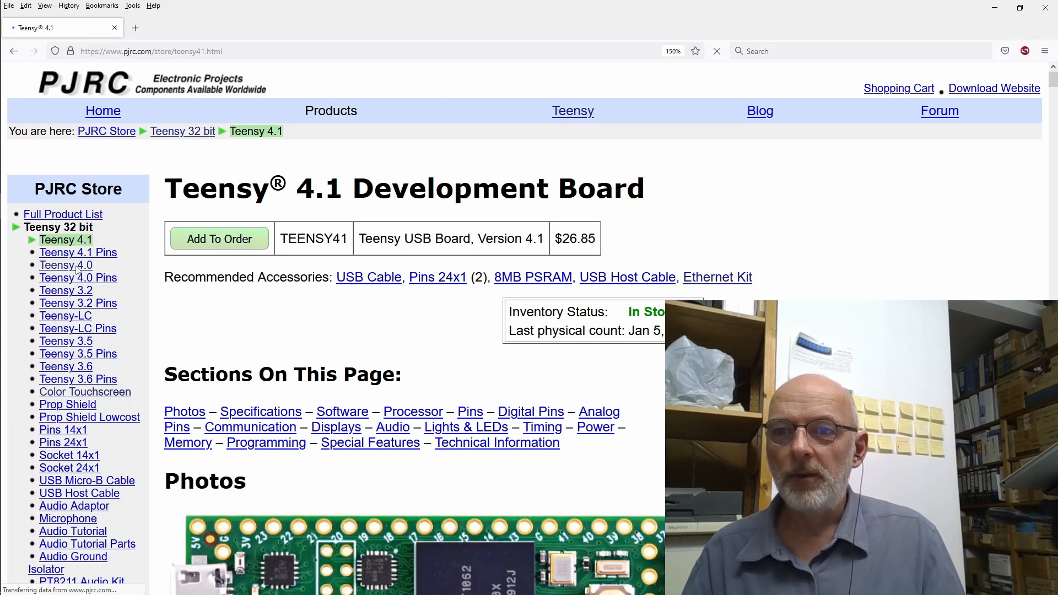
{"action": "left_click", "coordinate": [77, 278]}
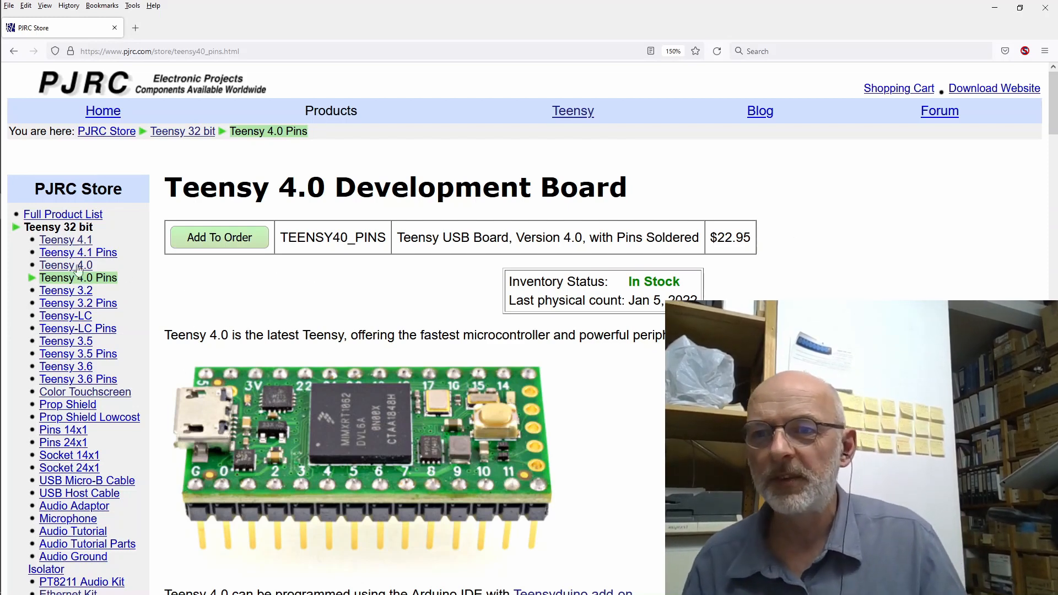
{"action": "left_click", "coordinate": [66, 240]}
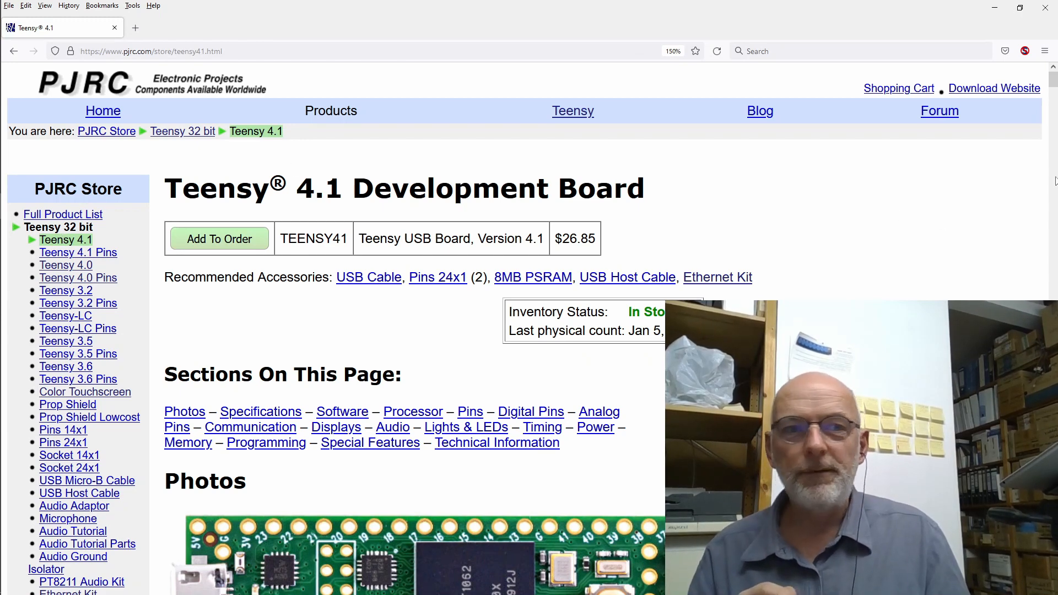
{"action": "scroll", "scroll_direction": "down", "scroll_amount": 3}
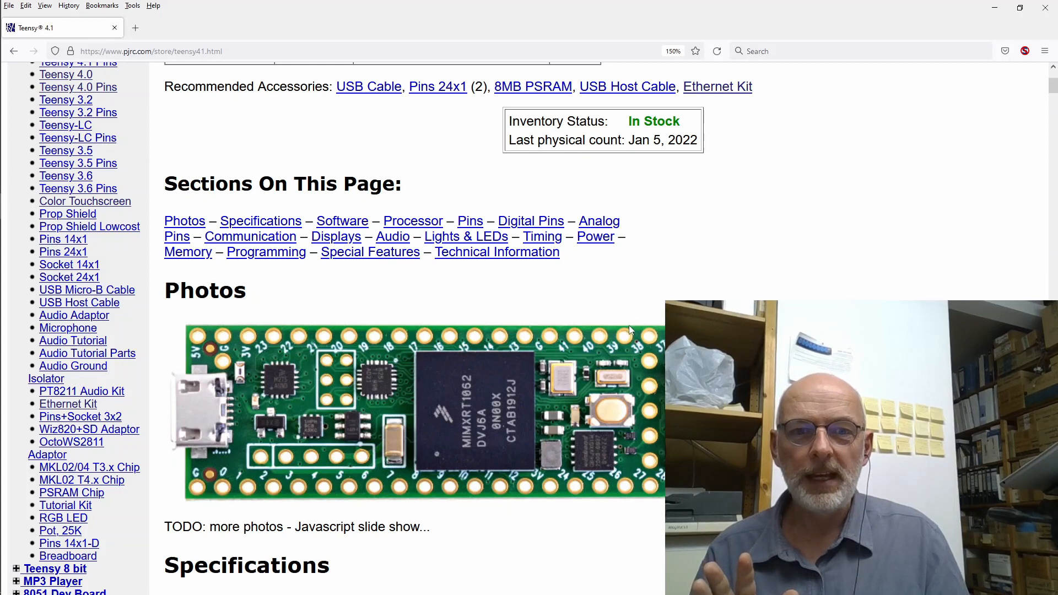
{"action": "mouse_move", "coordinate": [503, 515]}
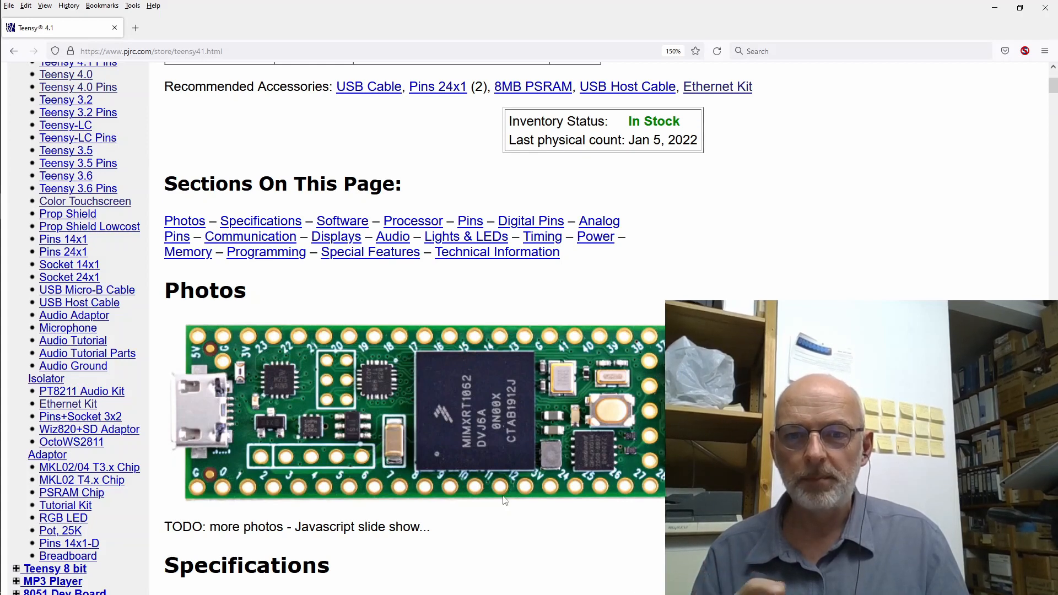
{"action": "mouse_move", "coordinate": [208, 474]}
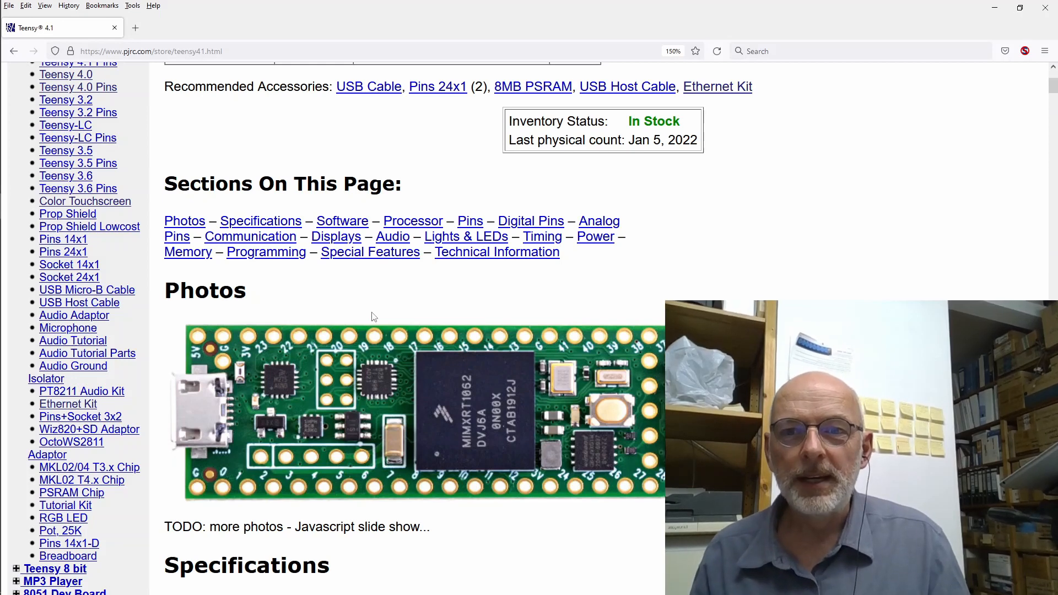
{"action": "mouse_move", "coordinate": [788, 225]}
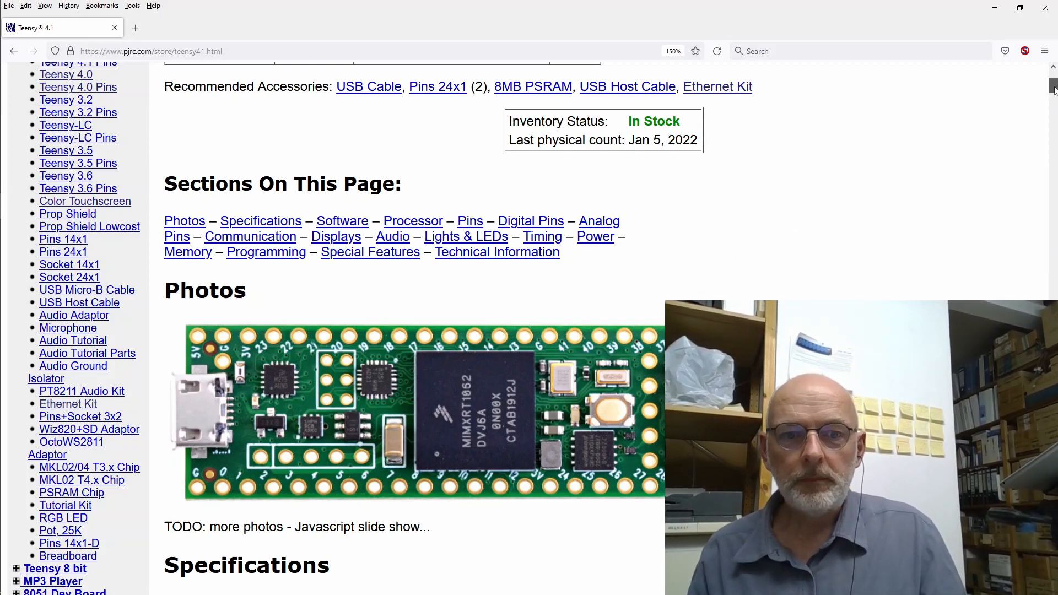
{"action": "scroll", "scroll_direction": "down", "scroll_amount": 3}
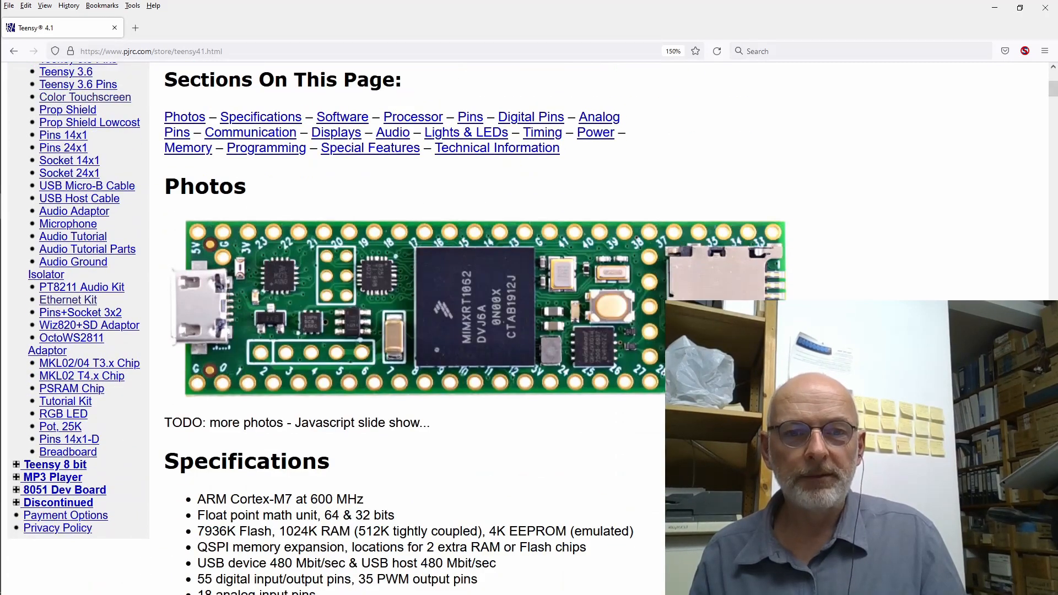